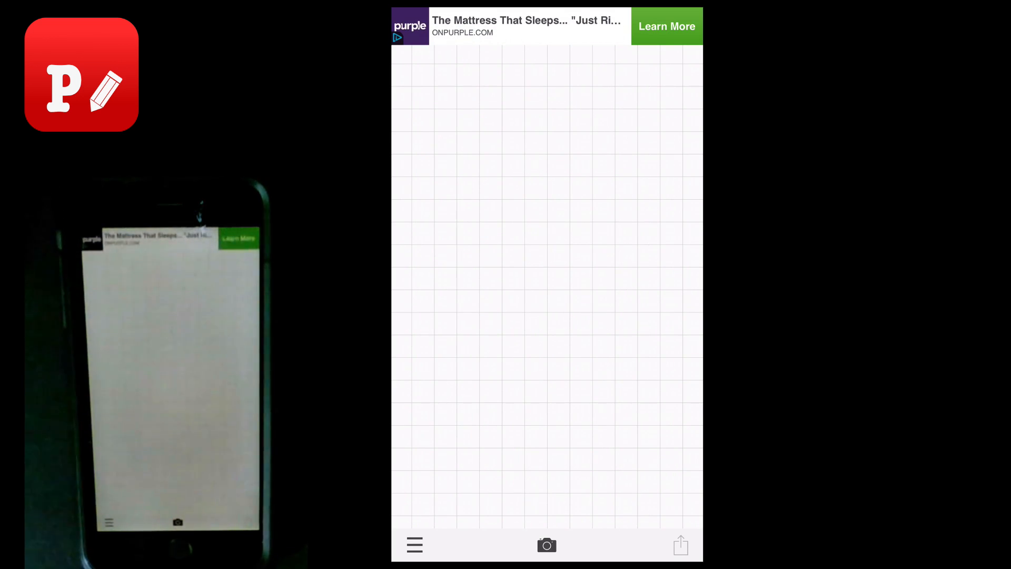
- Load the plain white 2048 x 2048 square template as the Phonto canvas
left_click(547, 249)
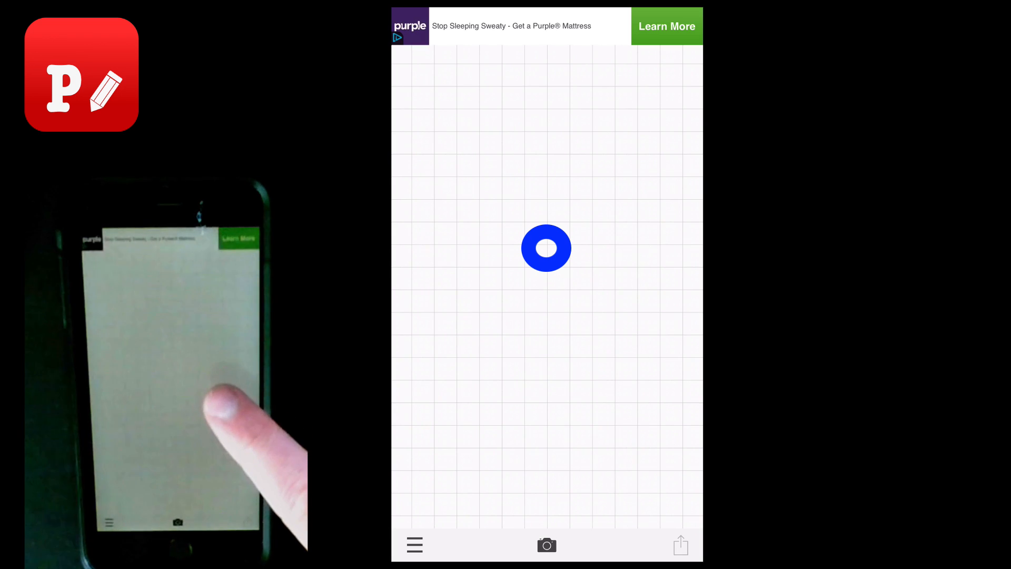
left_click(546, 544)
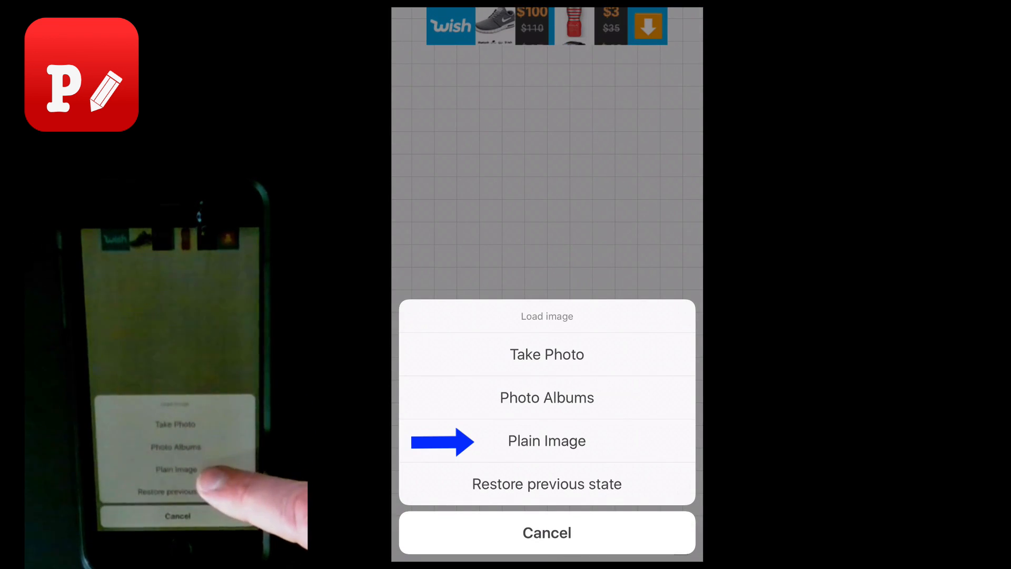
left_click(547, 441)
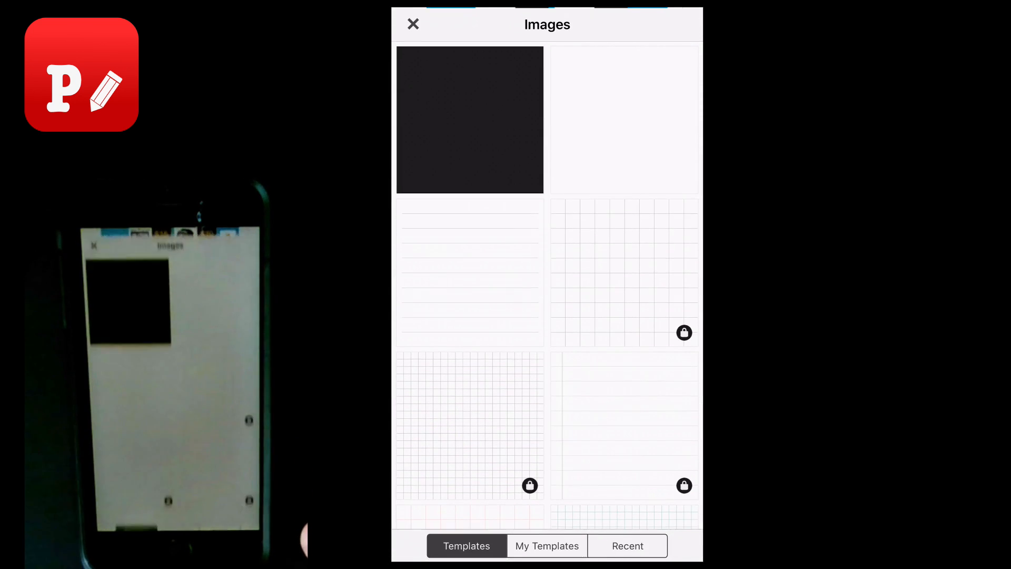
left_click(616, 119)
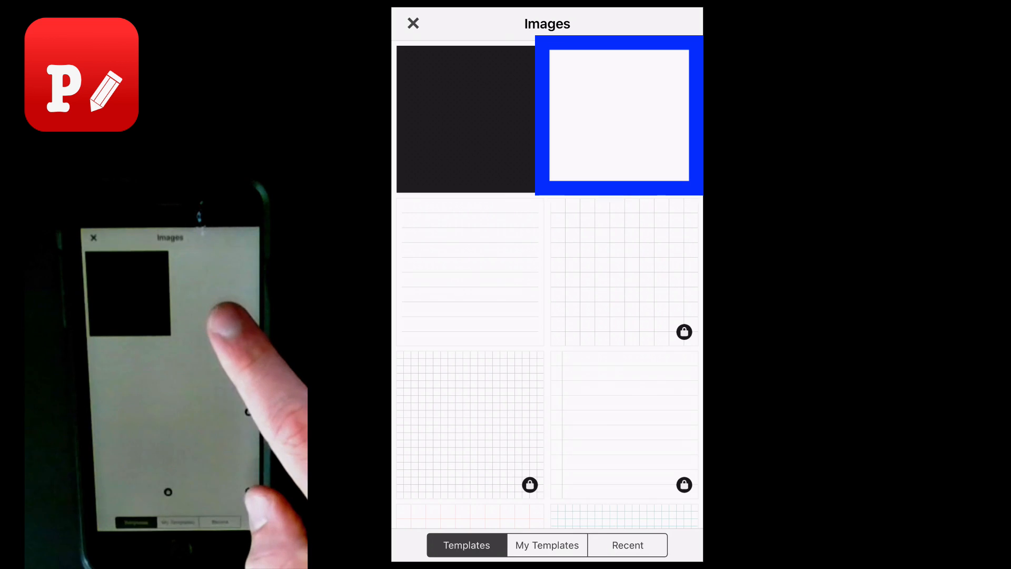
left_click(467, 119)
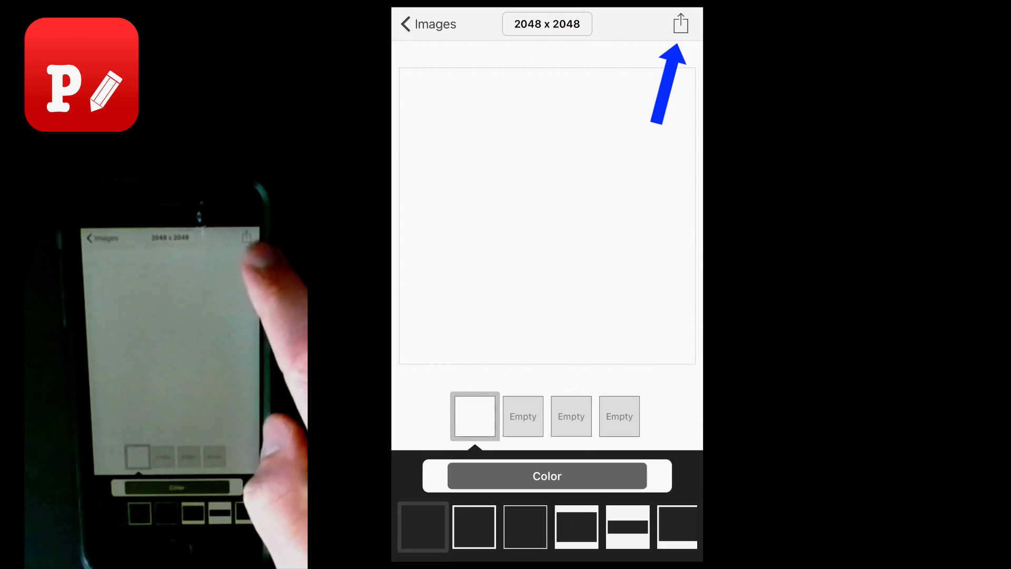
left_click(680, 24)
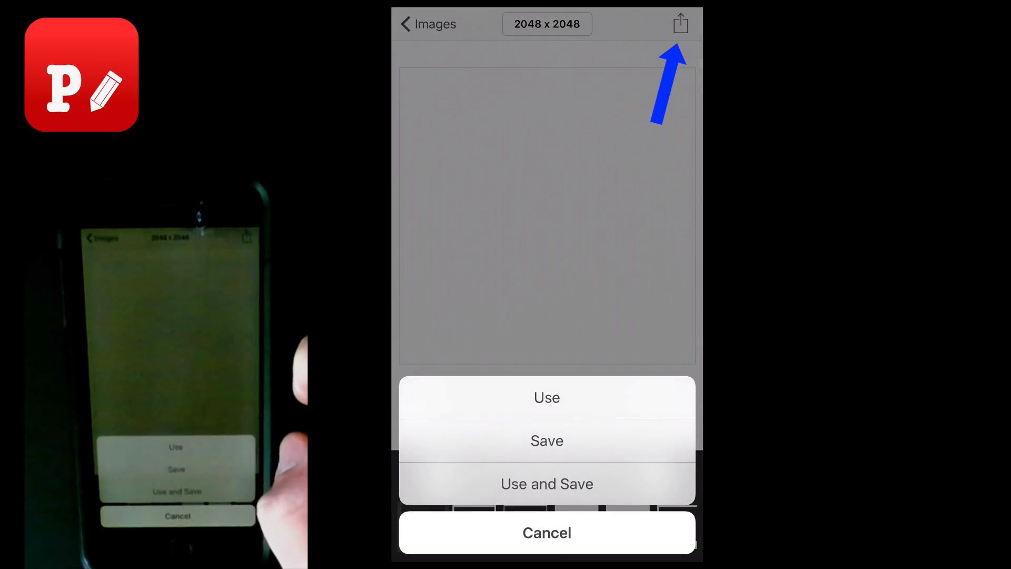
left_click(546, 397)
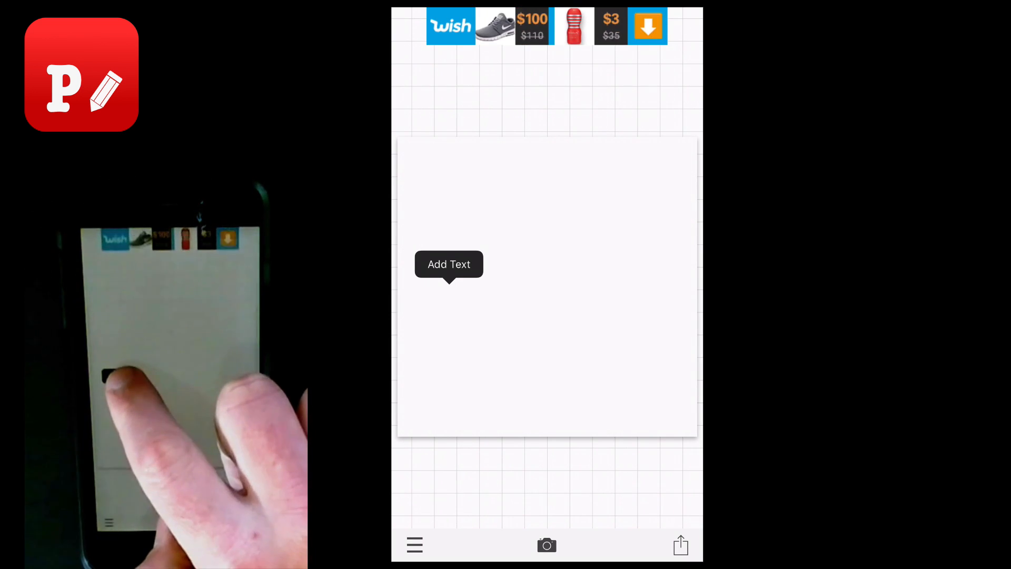
- Add the text 'Text around a circle' to the canvas and bring up its font list
left_click(449, 264)
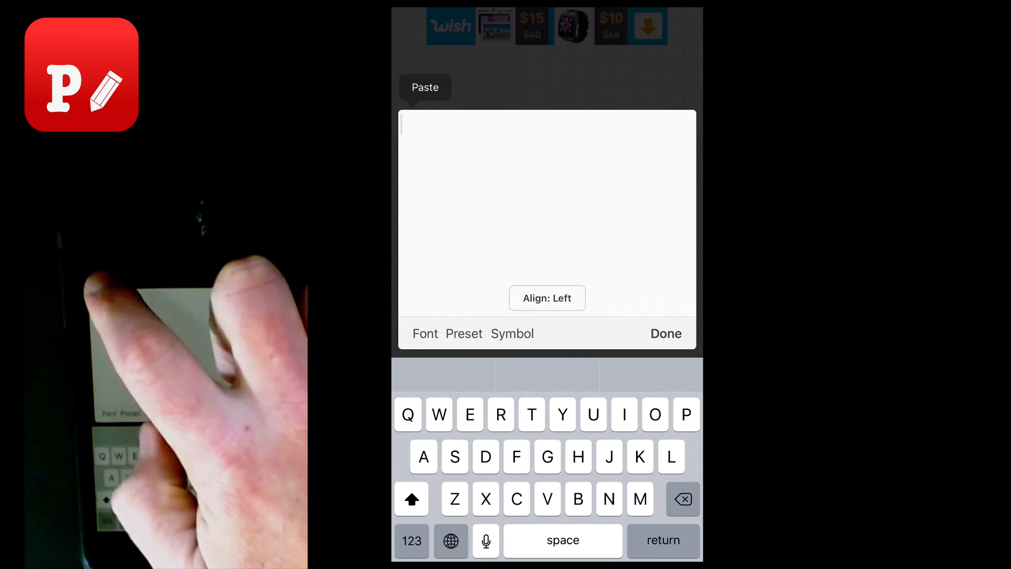
type("Text around a circle")
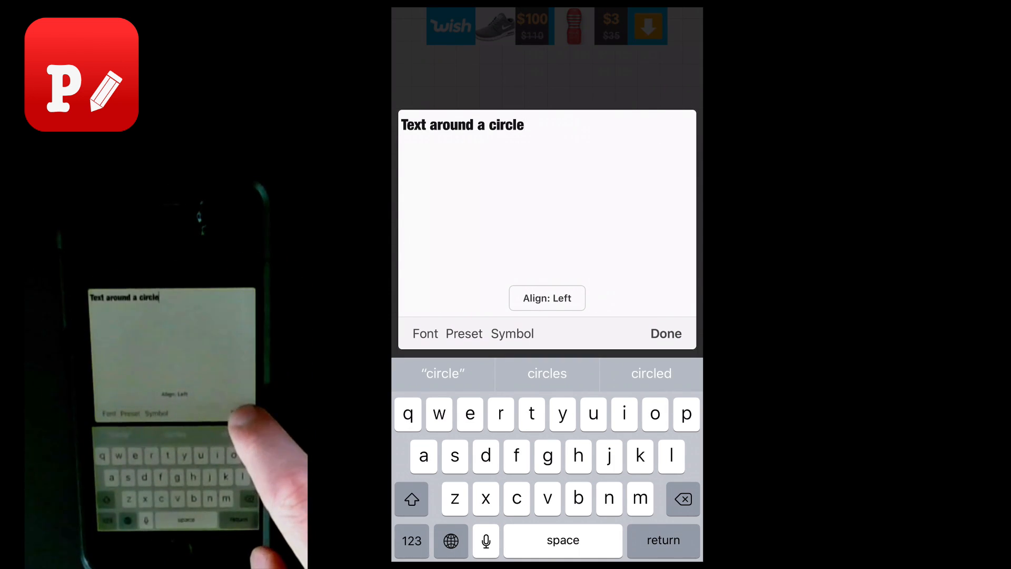
left_click(666, 334)
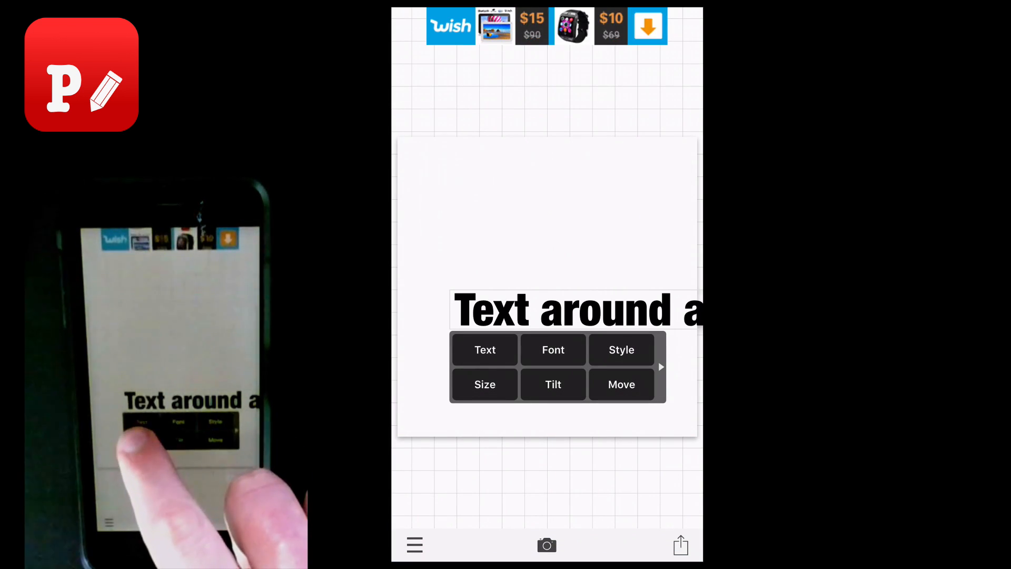
left_click(484, 348)
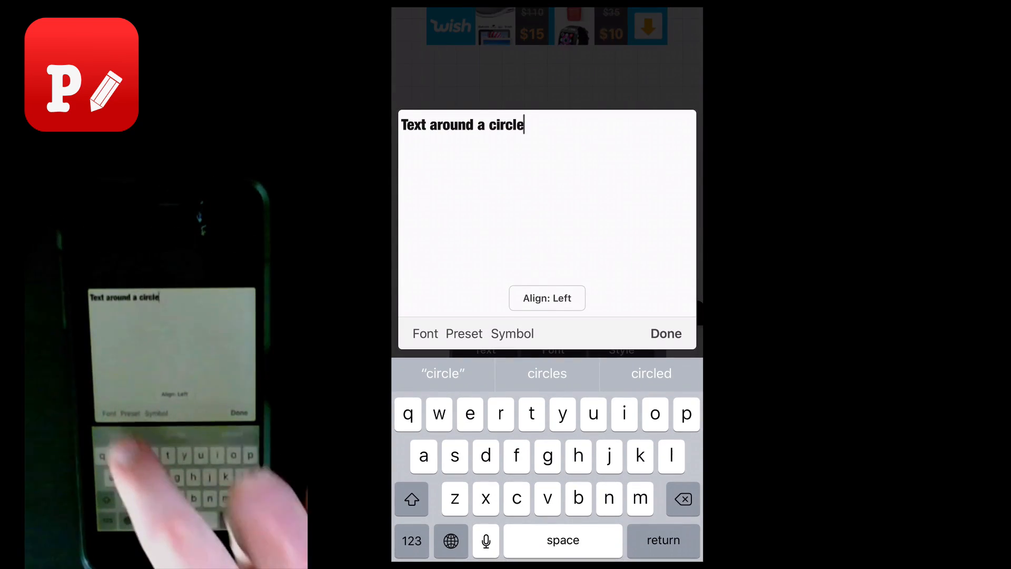
left_click(425, 334)
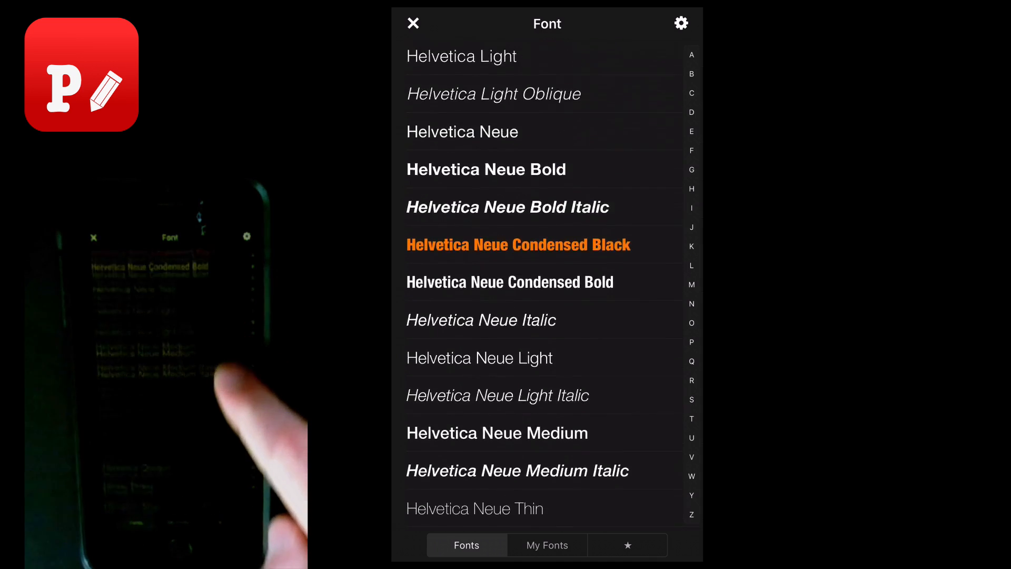
scroll("down", 3)
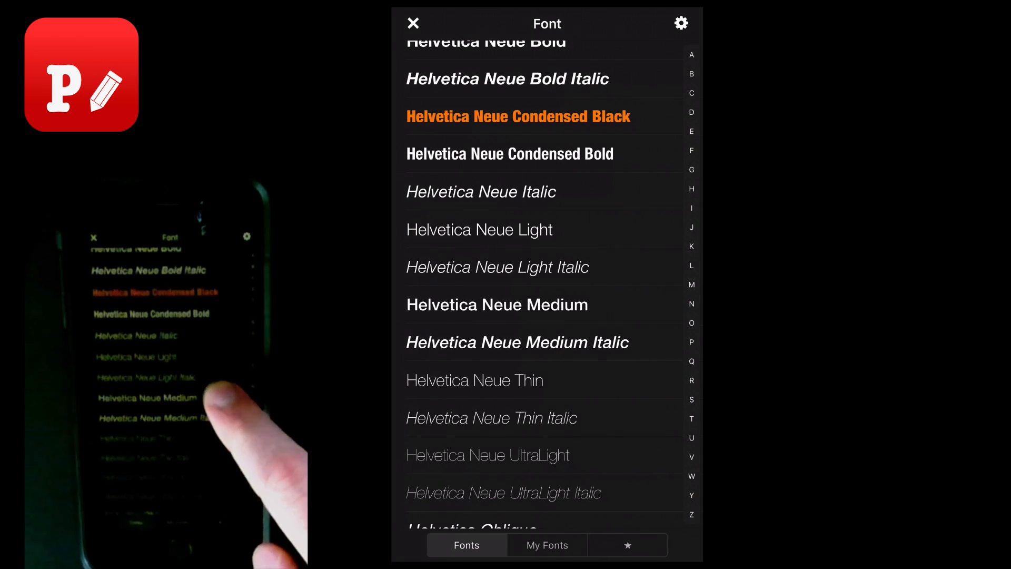
left_click(547, 545)
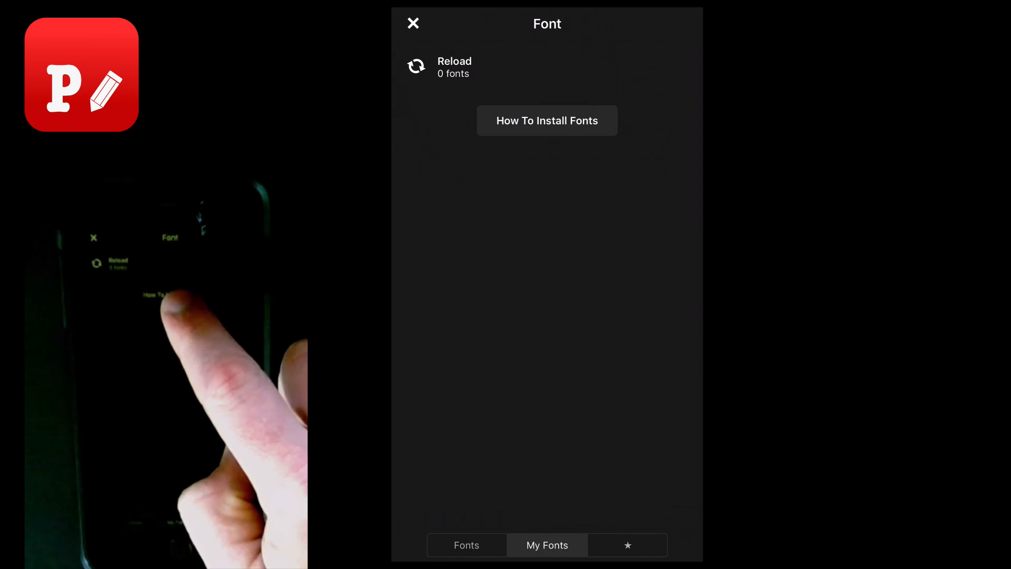
left_click(547, 120)
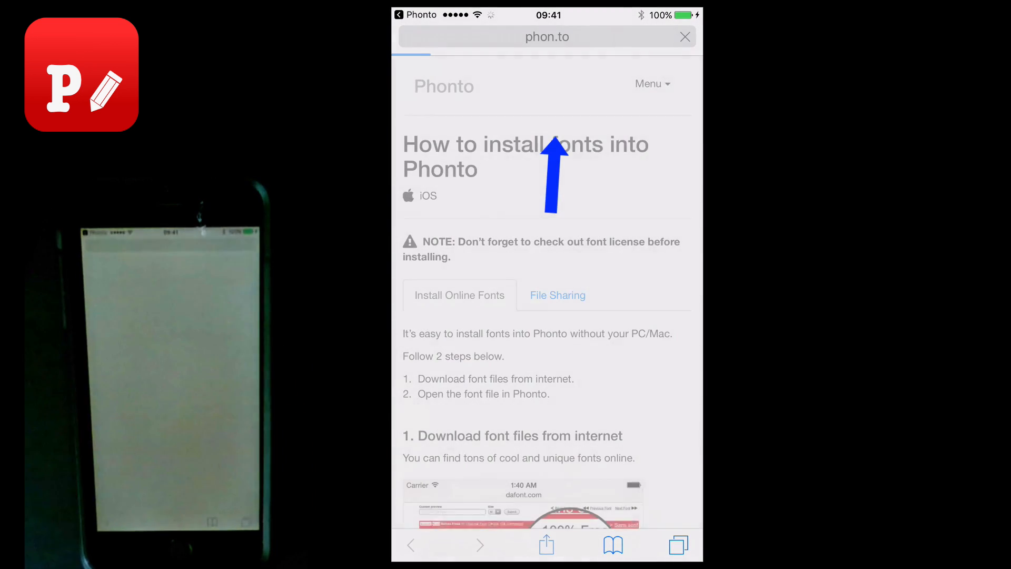
scroll("down", 3)
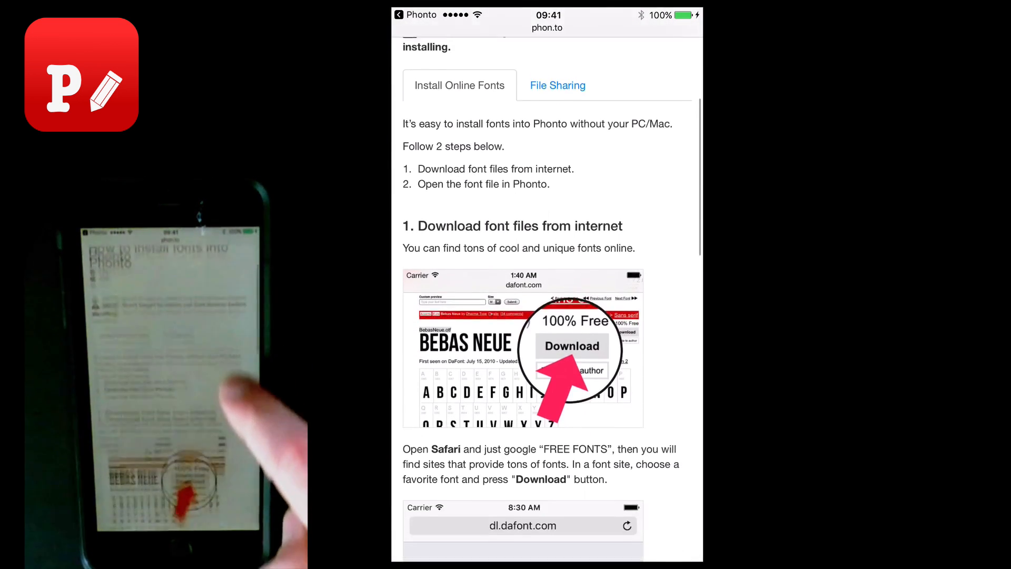
scroll("down", 3)
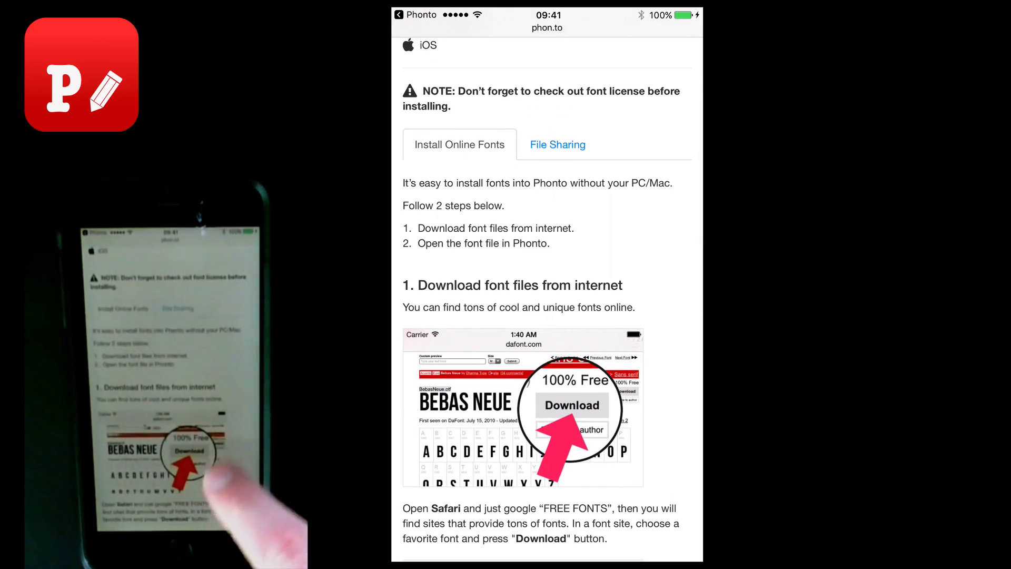
scroll("down", 3)
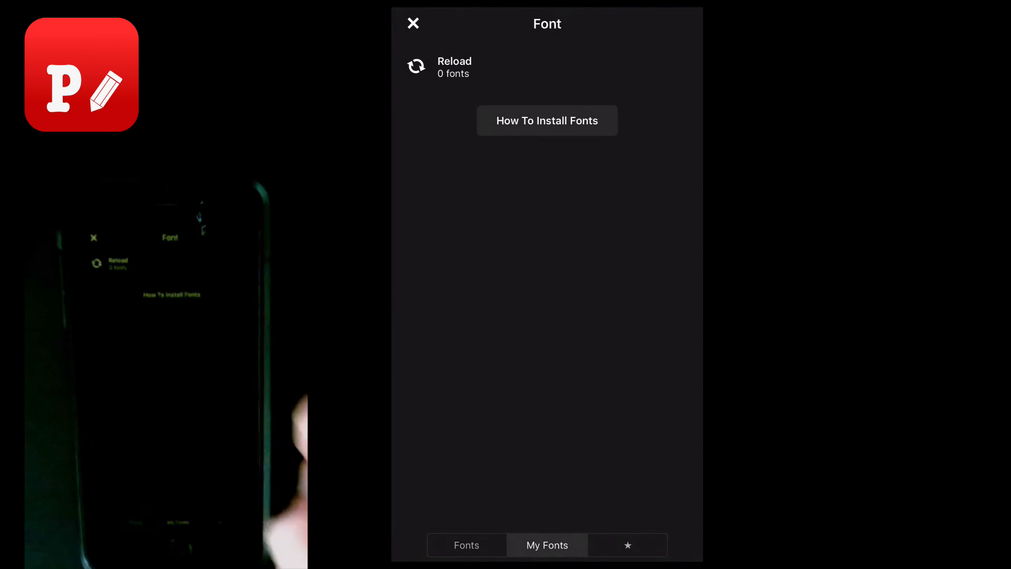
left_click(413, 23)
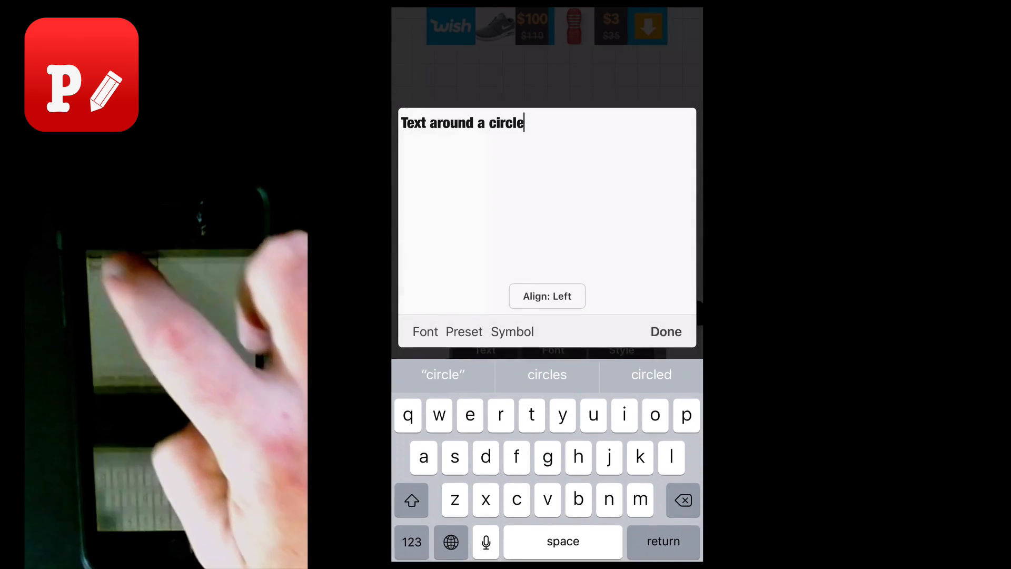
left_click(665, 332)
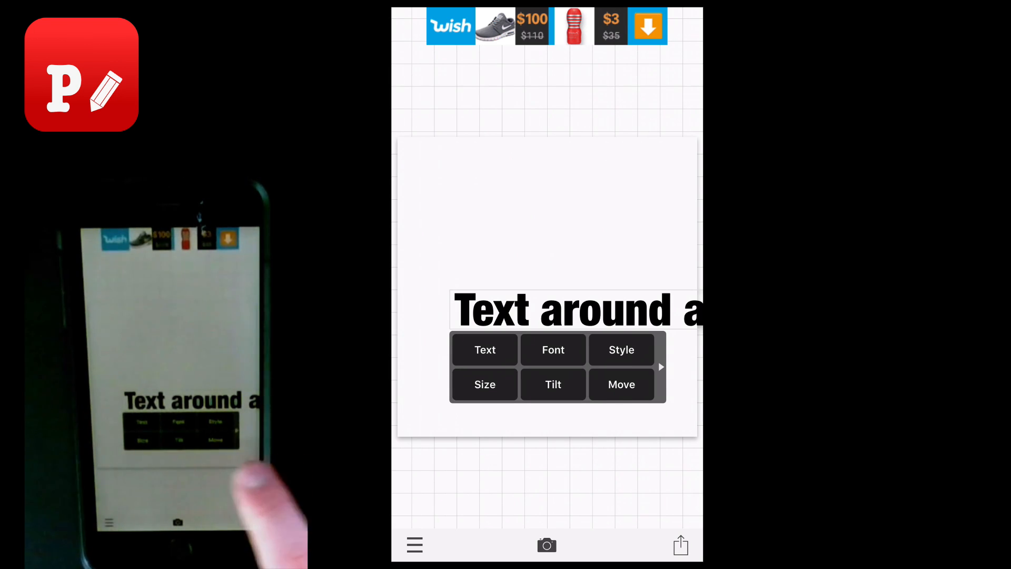
mouse_move(219, 452)
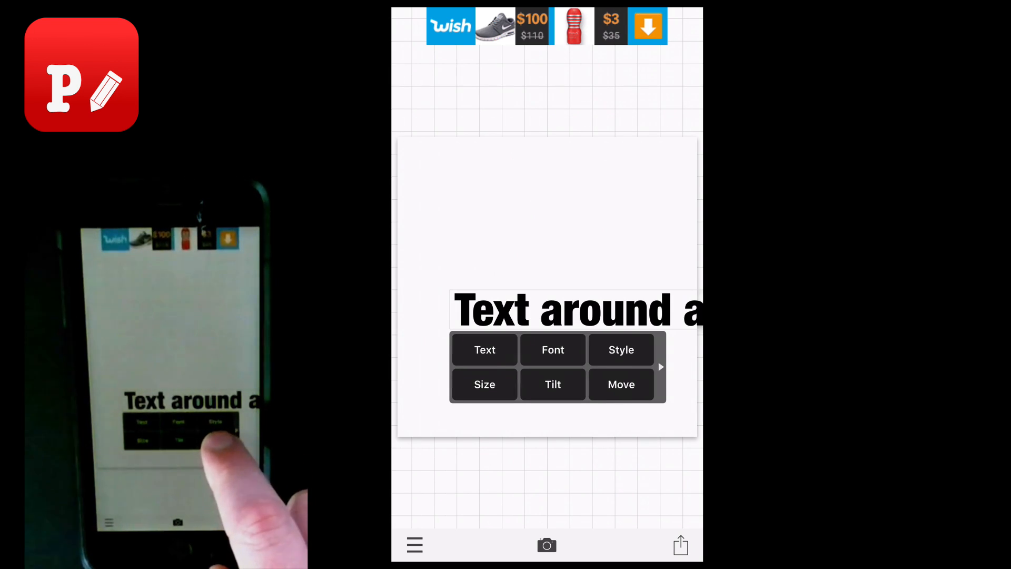
- Curve the text 'Text around a circle' into a near-full circle
left_click(659, 367)
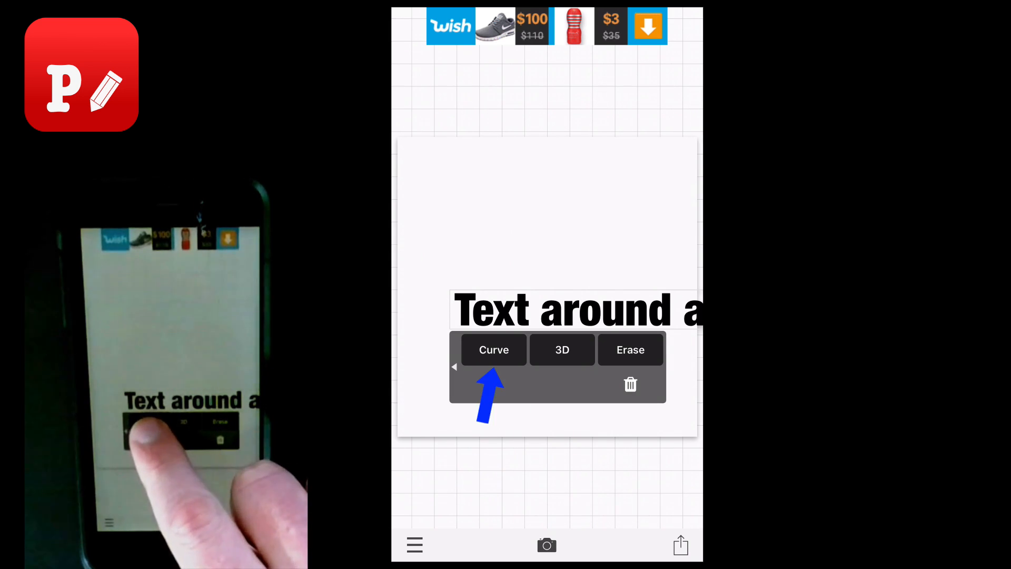
left_click(493, 350)
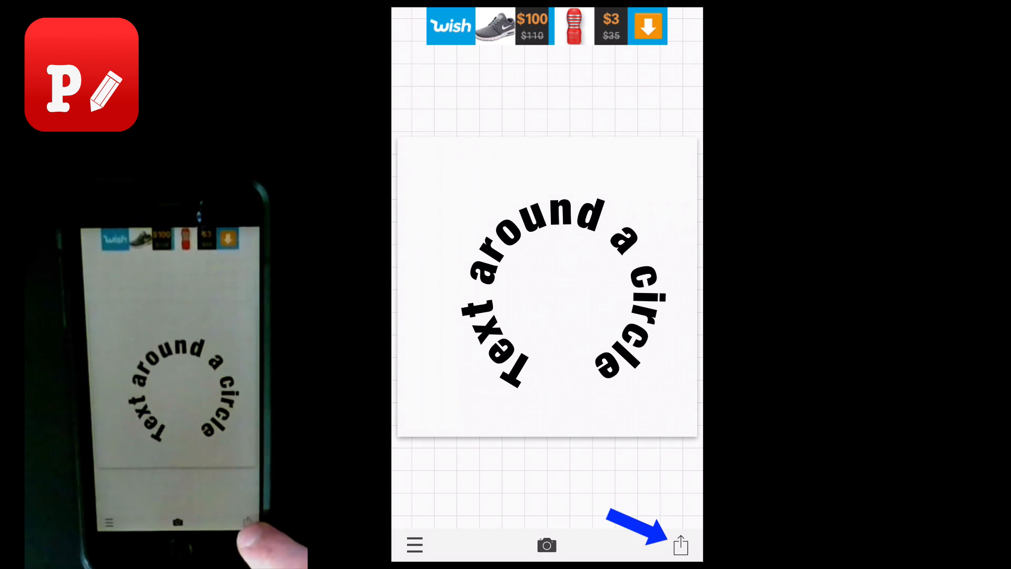
- Save the curved-text image out of Phonto via the share sheet
left_click(681, 544)
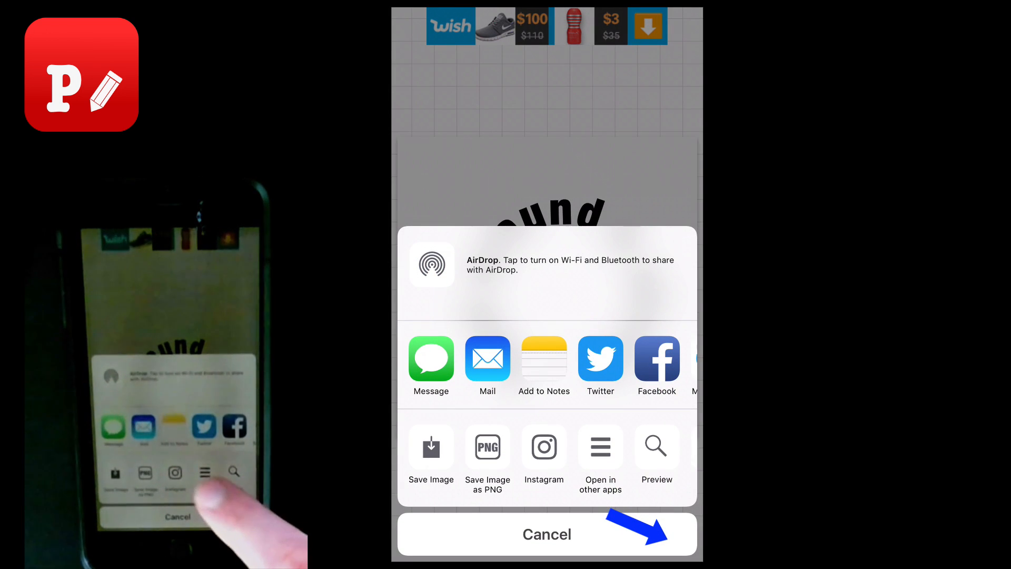
left_click(488, 358)
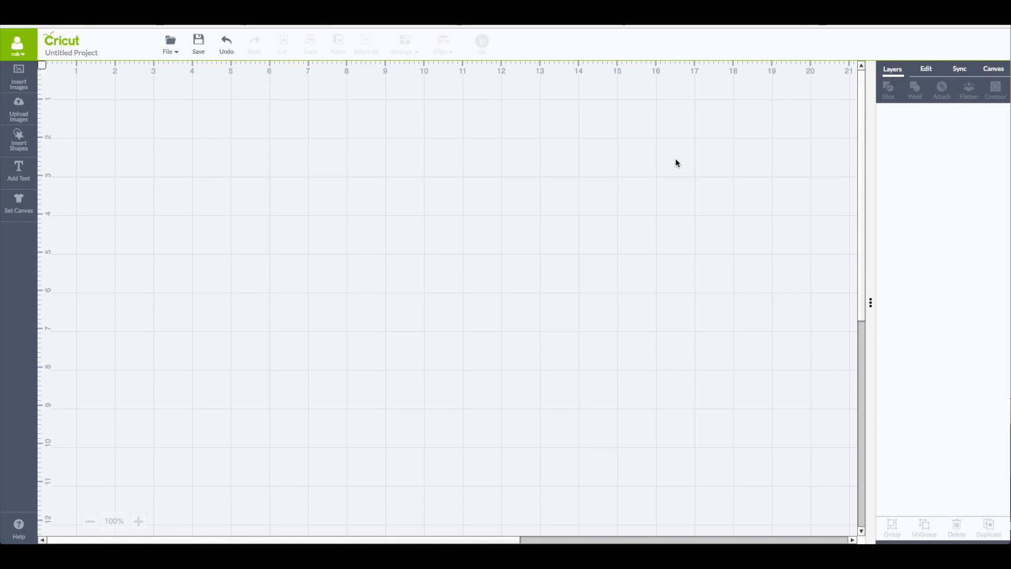
mouse_move(46, 132)
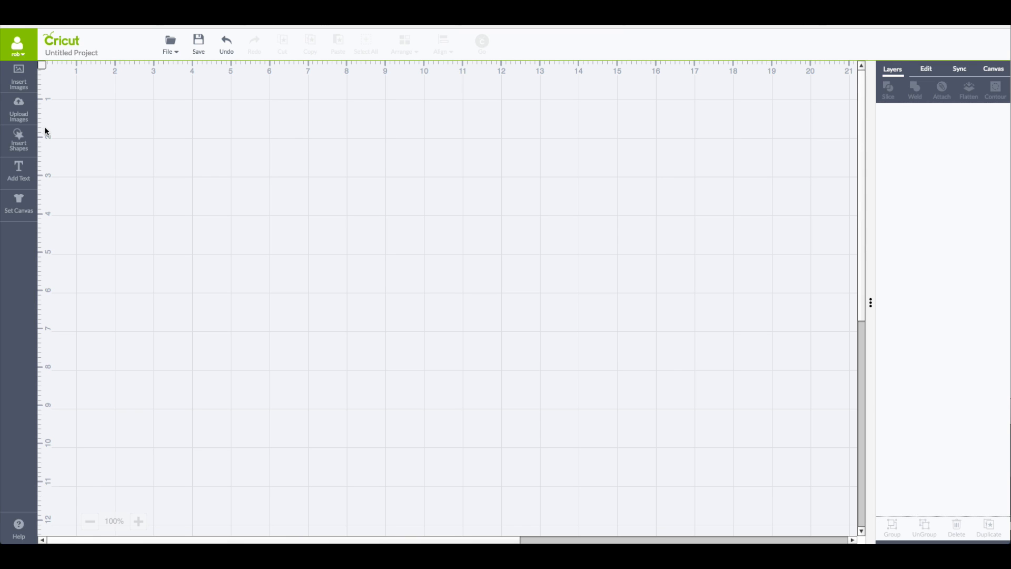
mouse_move(19, 109)
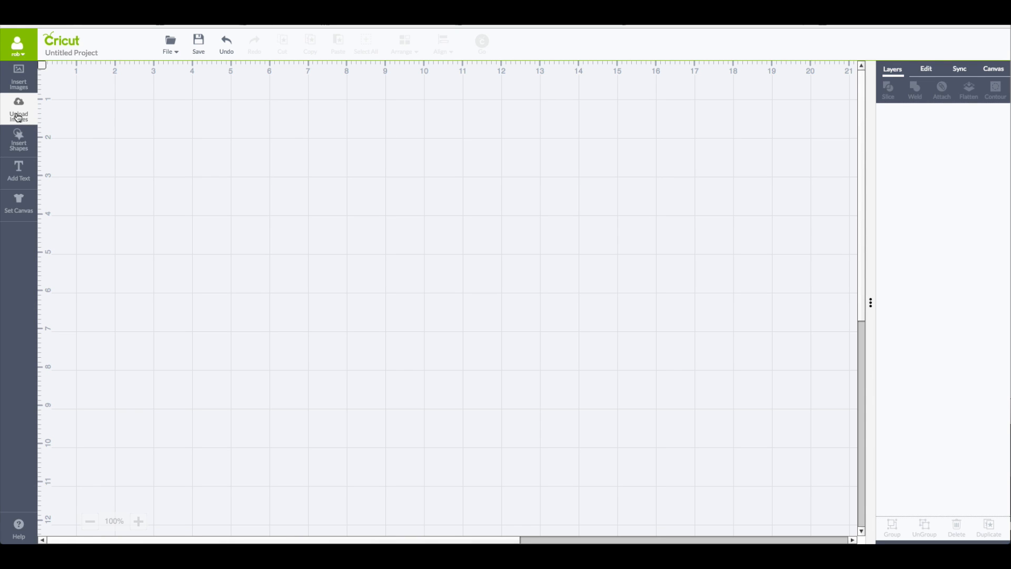
- Upload phonto.jpg from the computer into the Cricut image converter
left_click(17, 110)
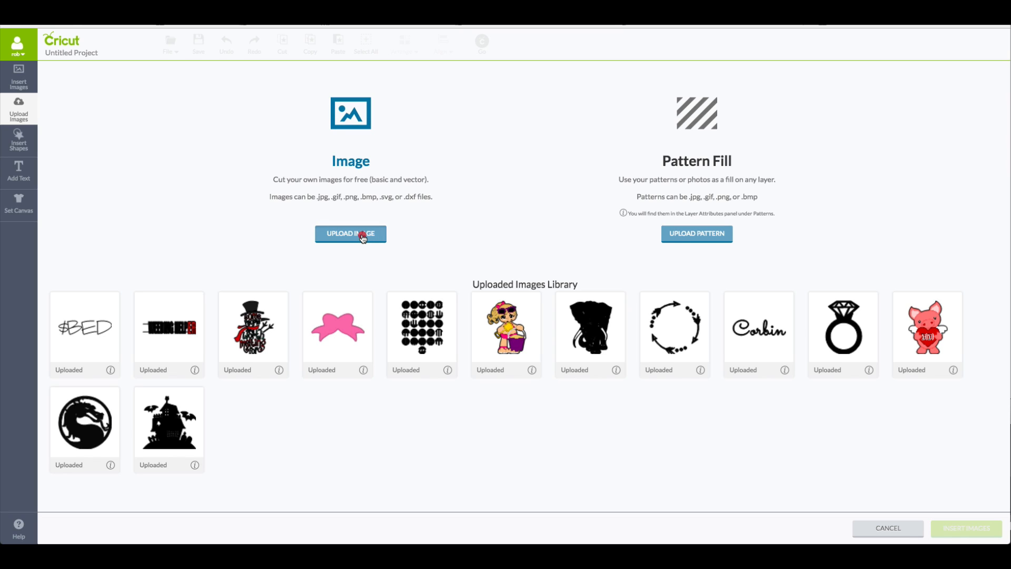
left_click(350, 234)
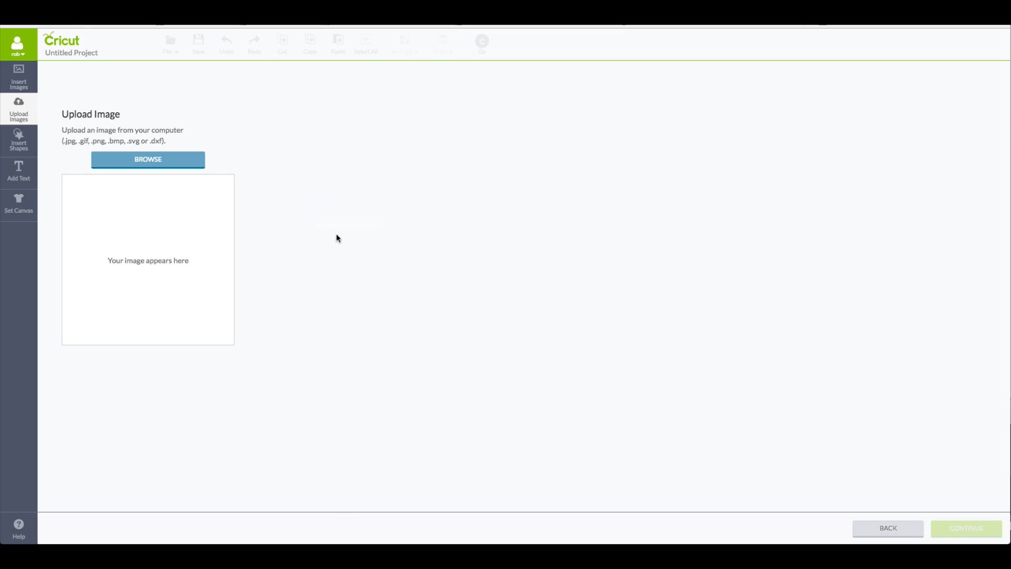
mouse_move(269, 225)
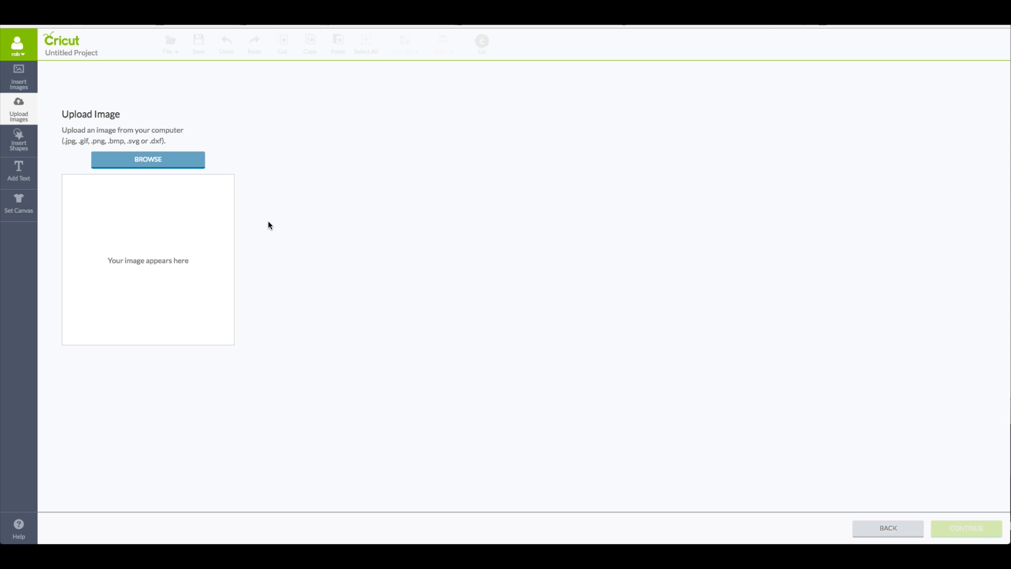
mouse_move(207, 214)
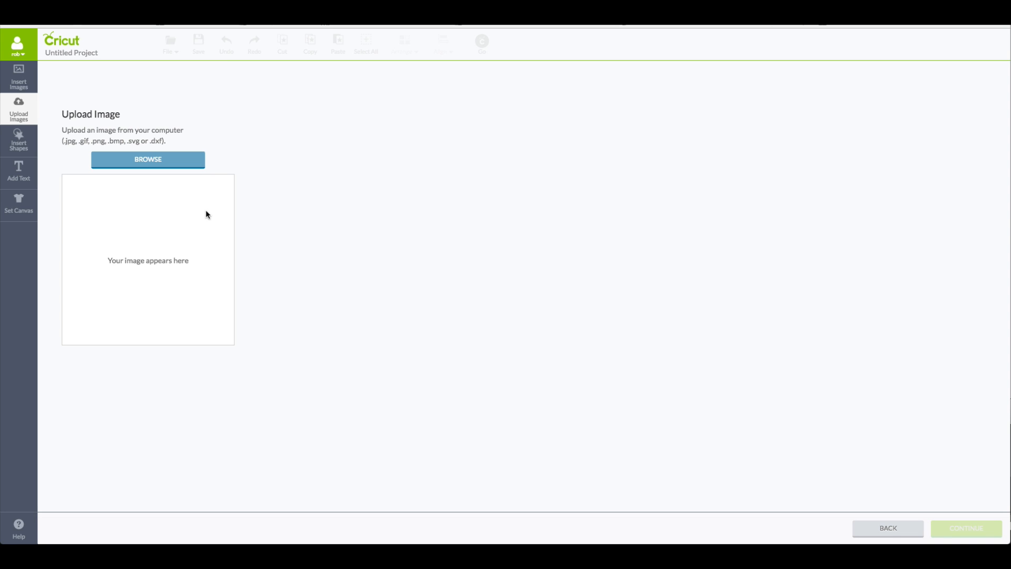
mouse_move(172, 168)
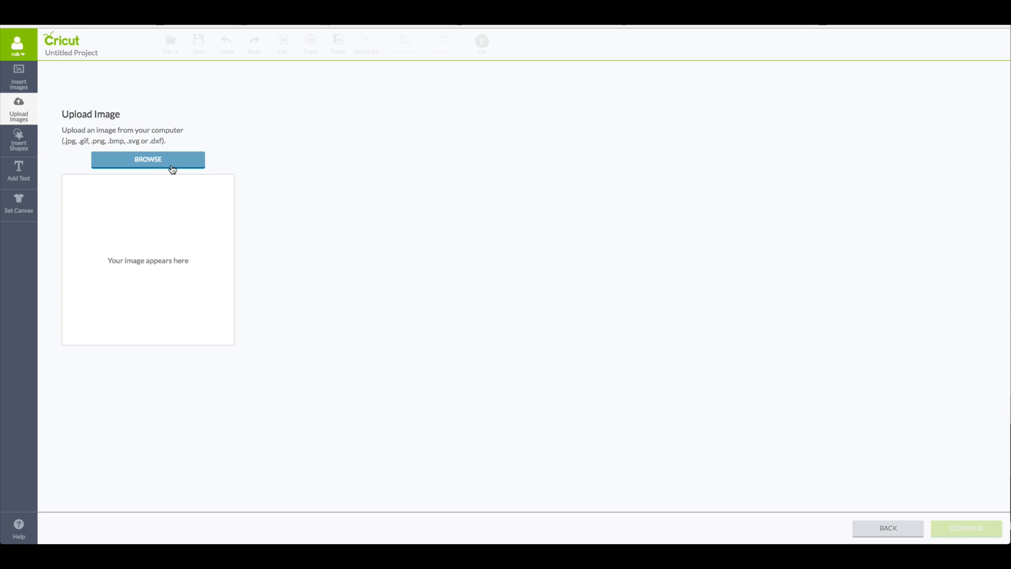
left_click(148, 159)
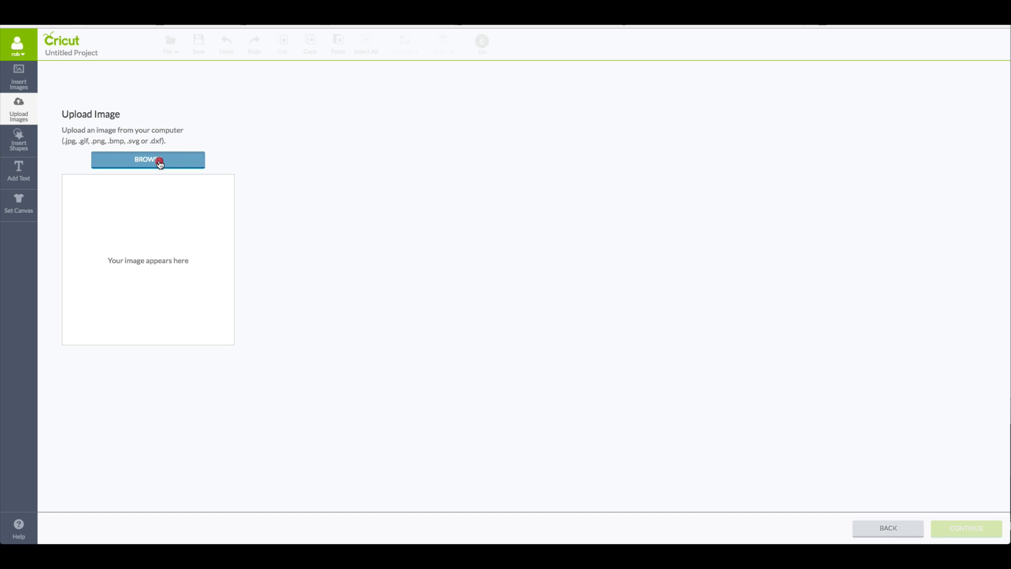
left_click(147, 159)
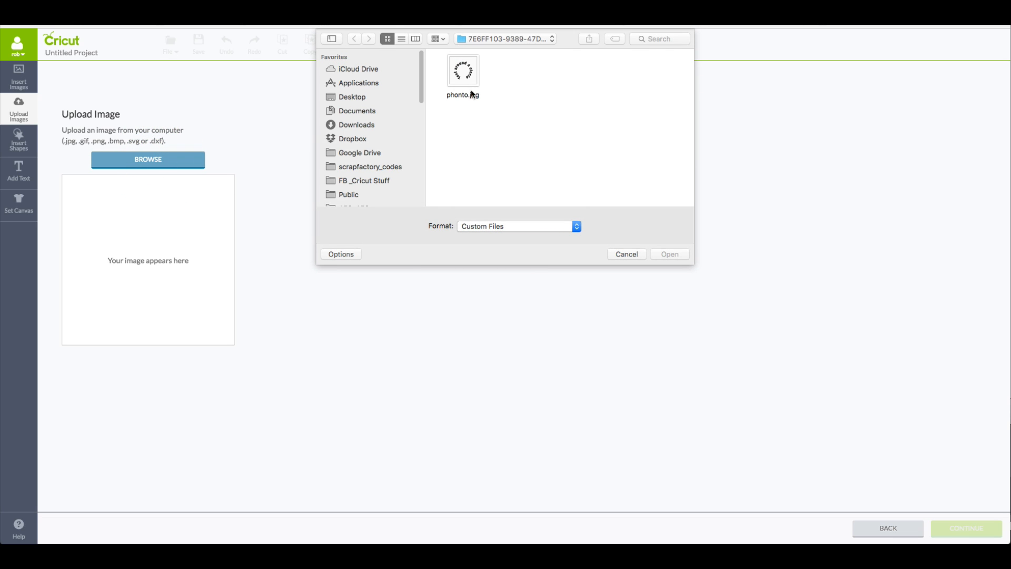
left_click(463, 70)
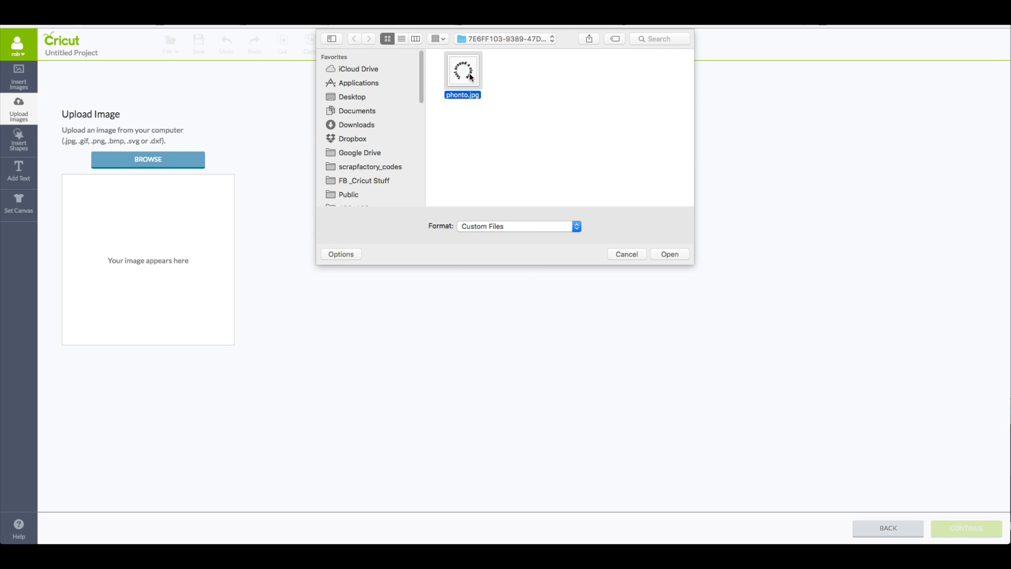
left_click(670, 254)
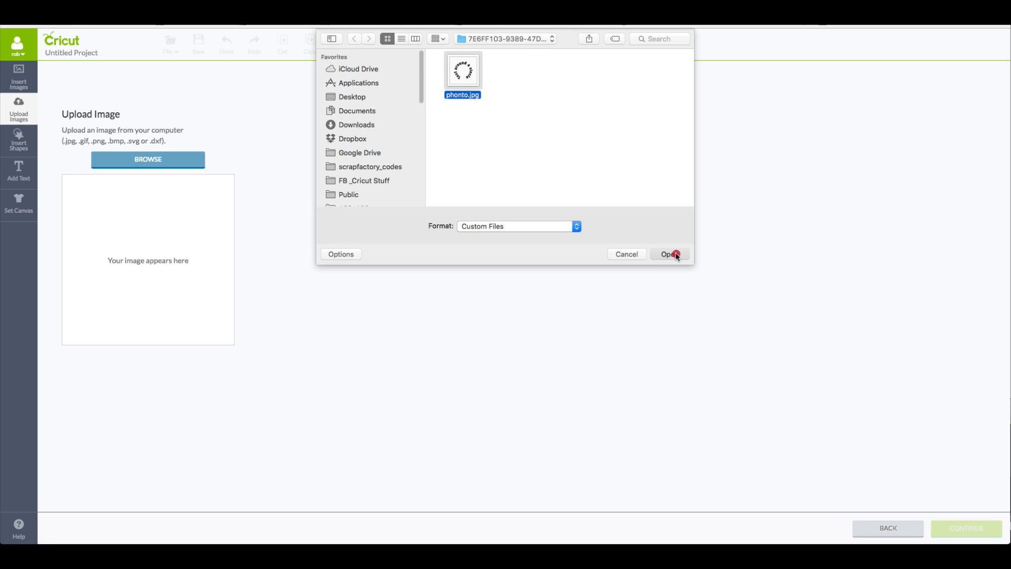
left_click(670, 254)
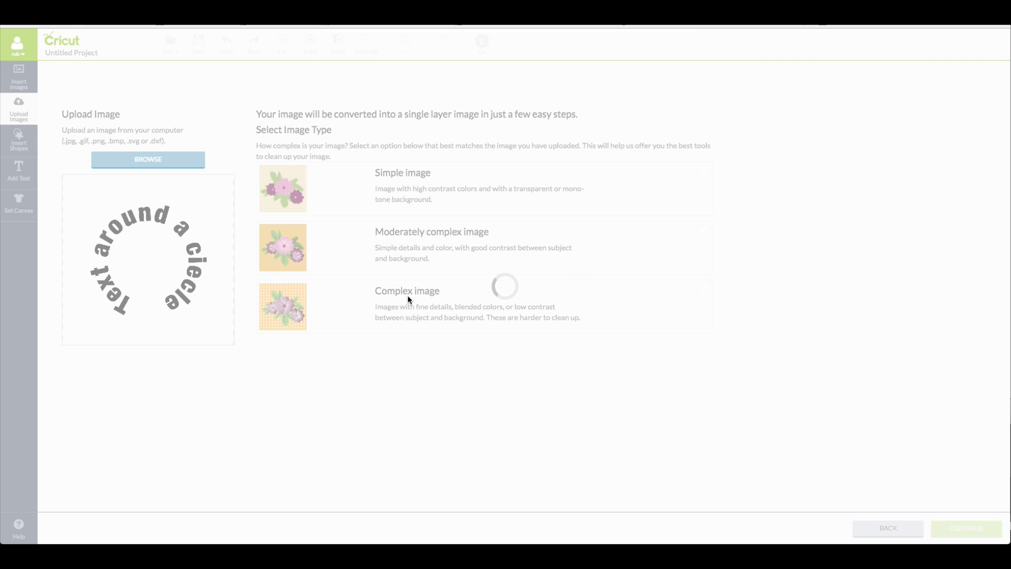
mouse_move(405, 300)
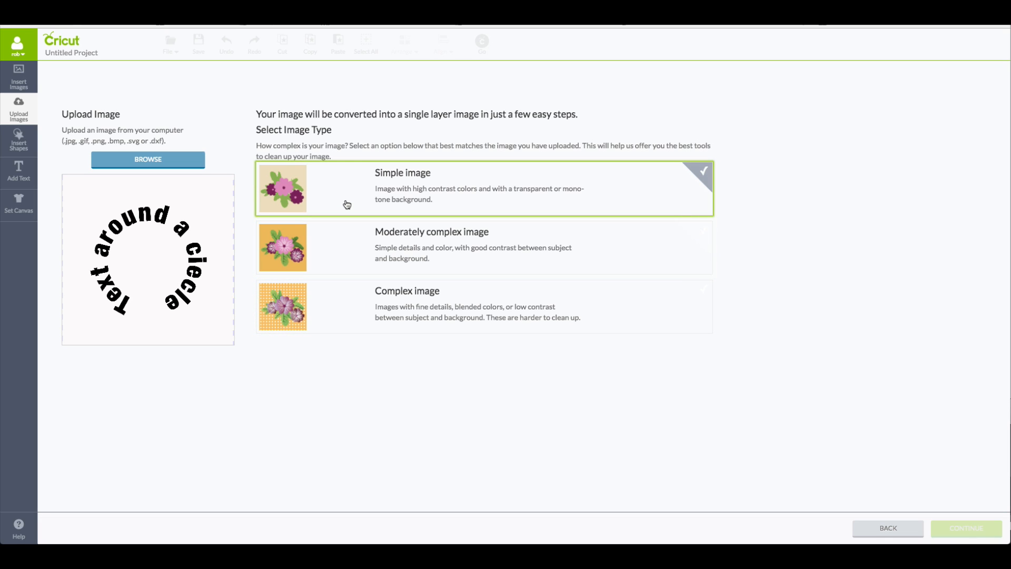
mouse_move(914, 503)
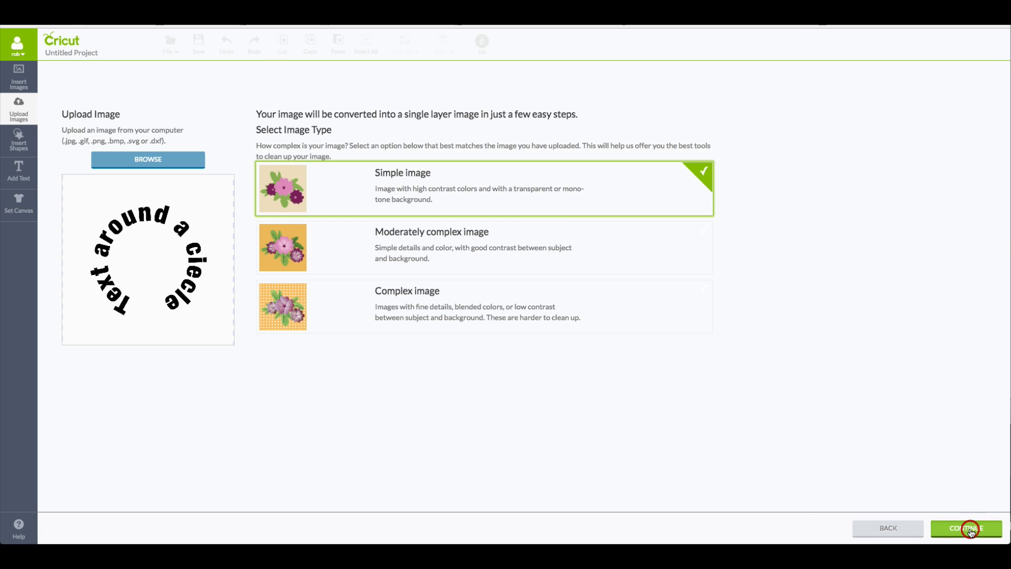
- Continue as a simple image to the cleanup step and zoom out to see it whole
left_click(966, 528)
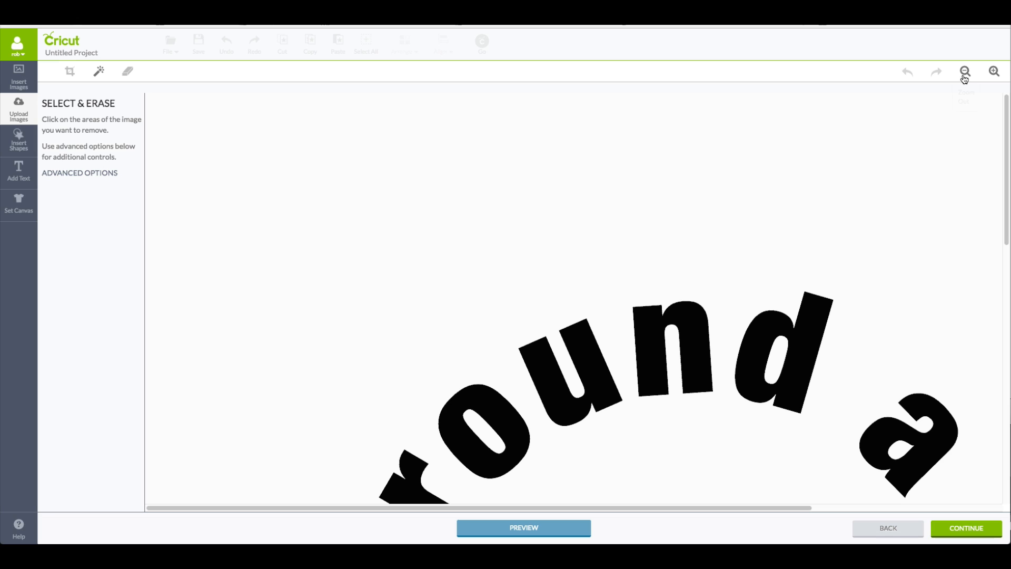
left_click(964, 70)
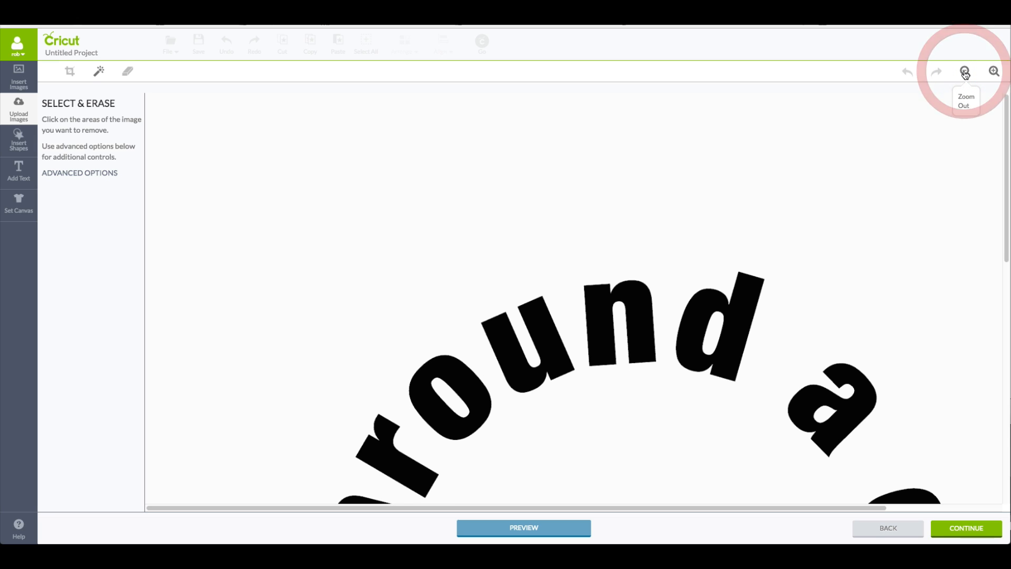
left_click(964, 71)
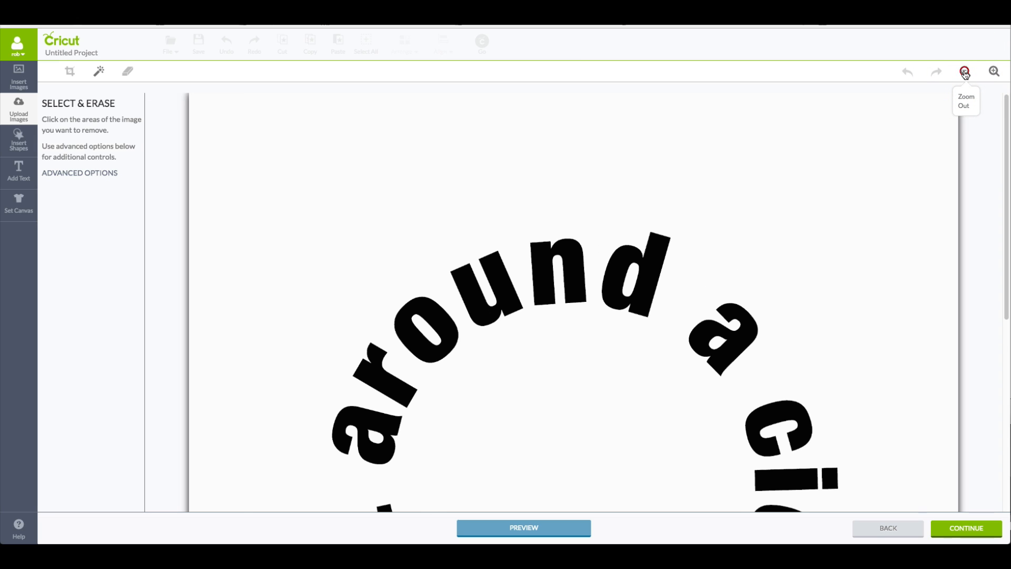
left_click(964, 71)
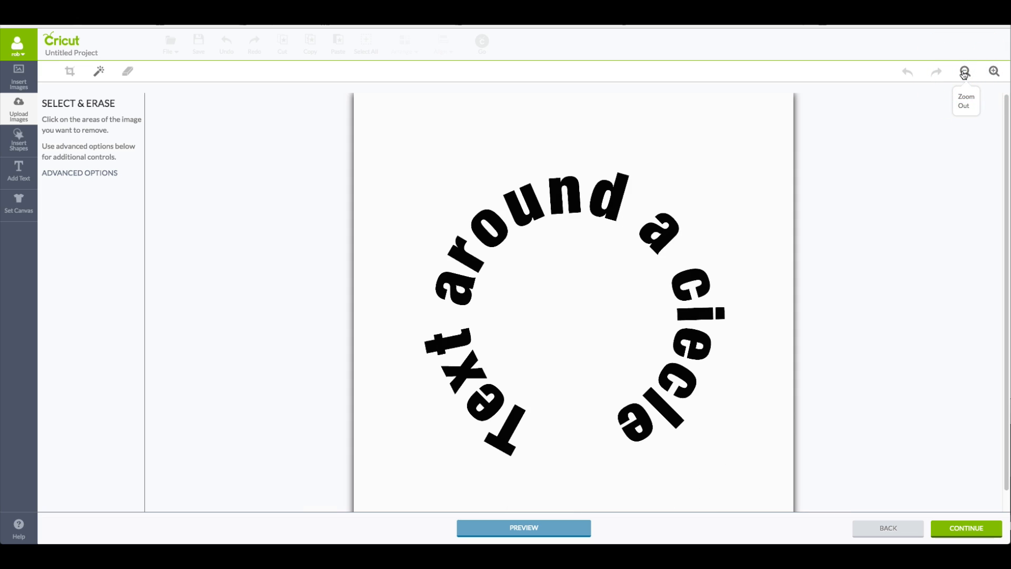
mouse_move(596, 145)
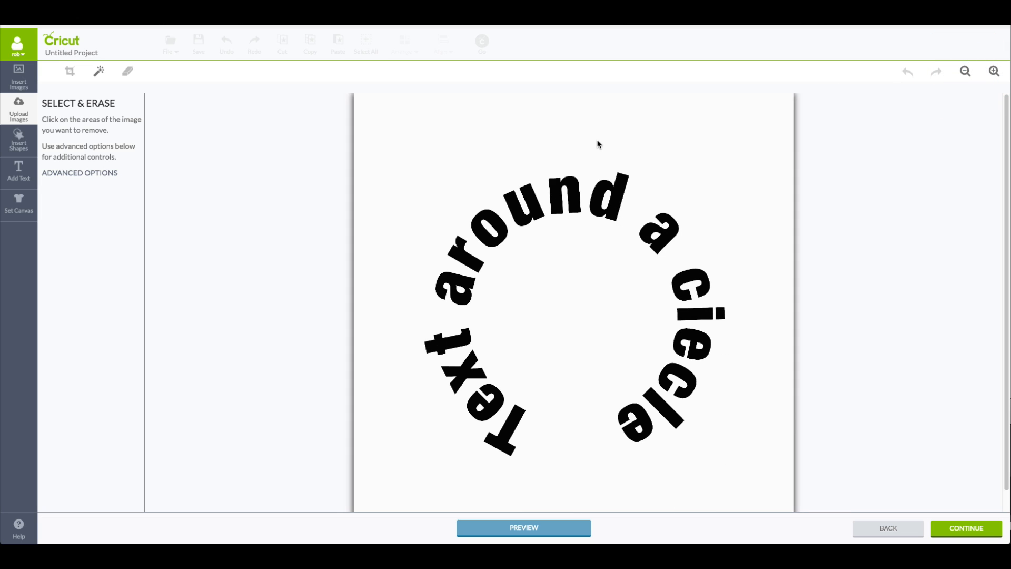
mouse_move(99, 70)
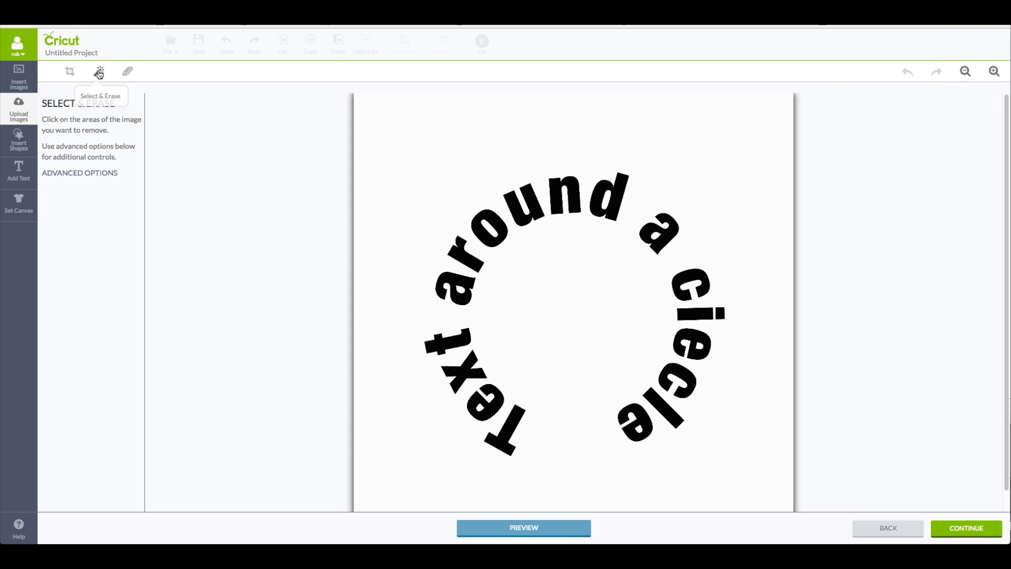
mouse_move(99, 71)
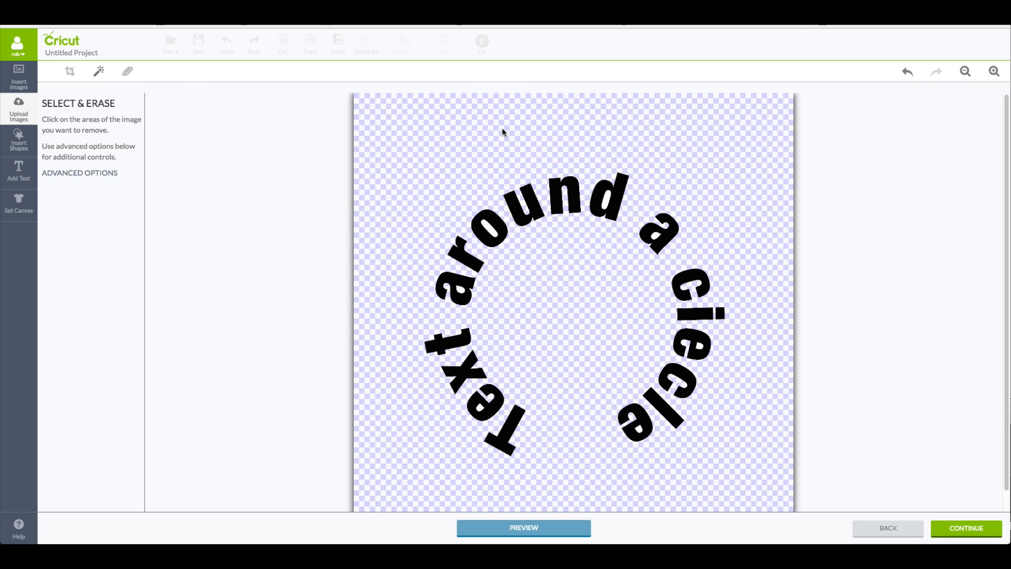
mouse_move(414, 355)
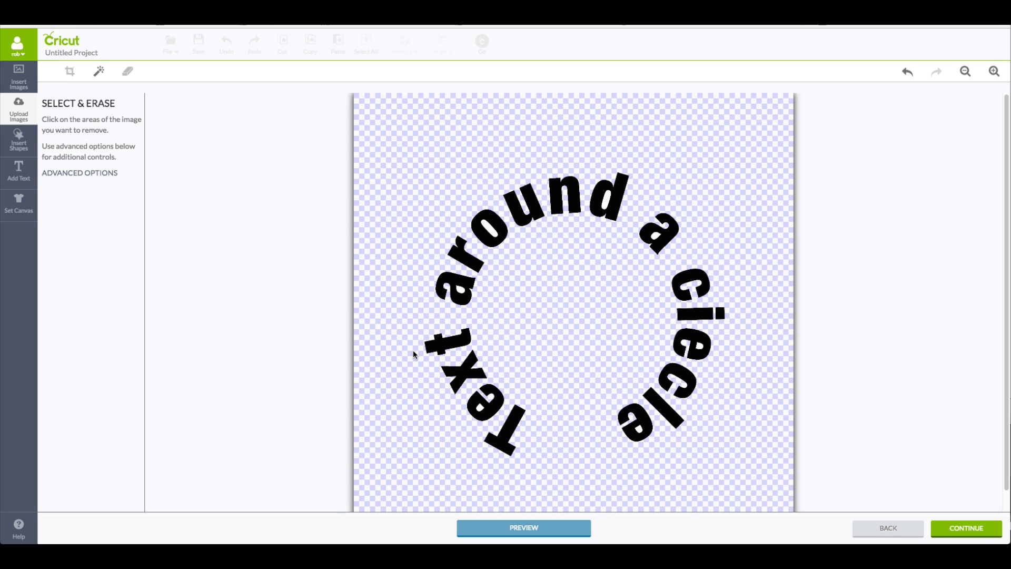
mouse_move(484, 415)
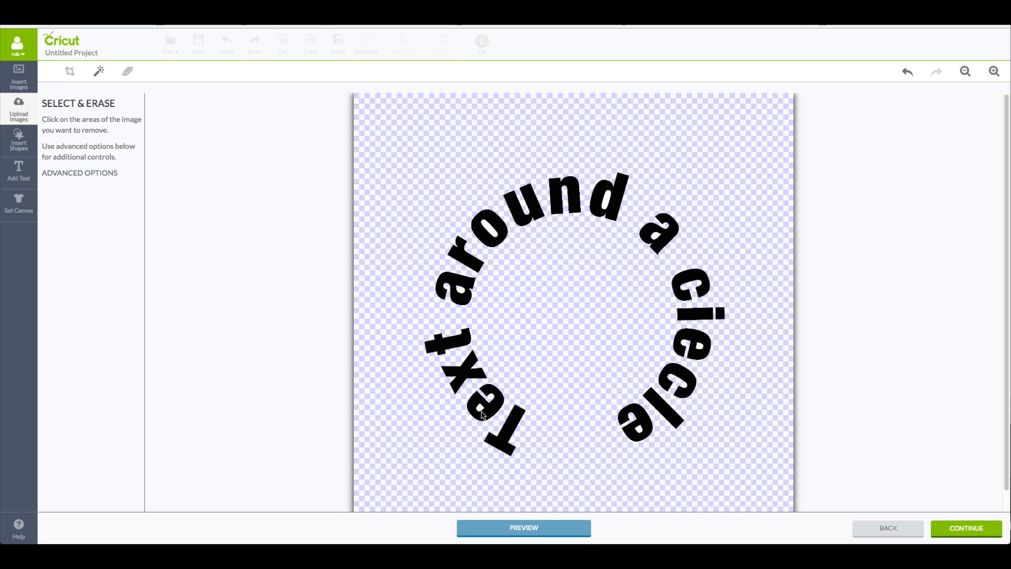
- Erase the white background area so only the black circular letters remain
left_click(480, 413)
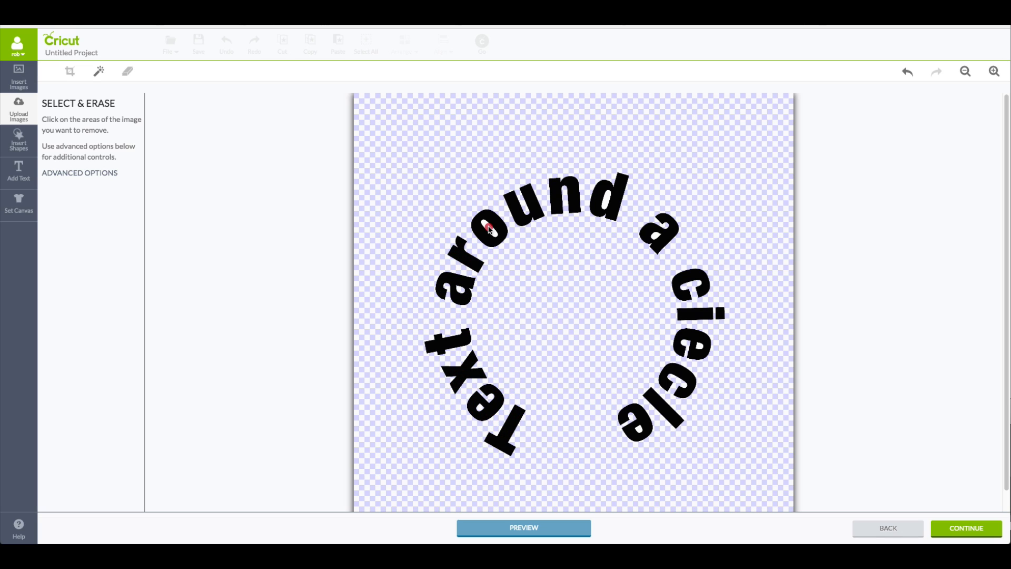
mouse_move(647, 230)
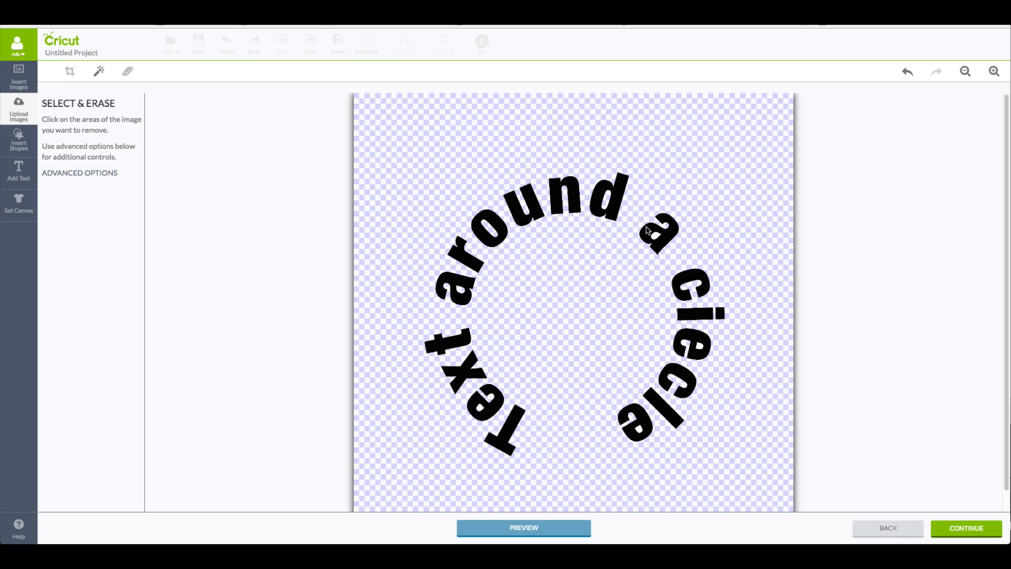
mouse_move(702, 352)
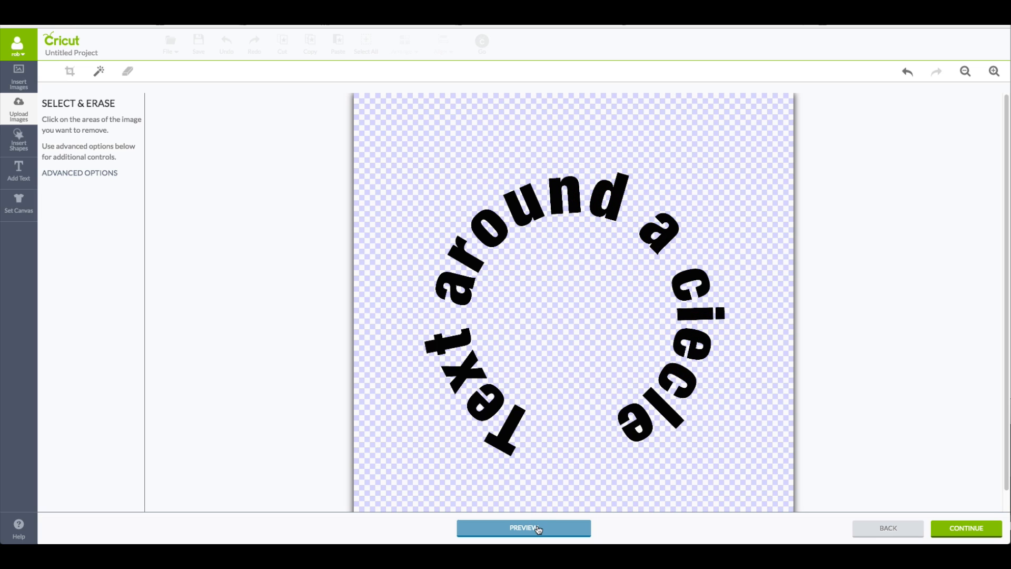
- Preview the cleaned-up cut image and continue to the save step
left_click(523, 528)
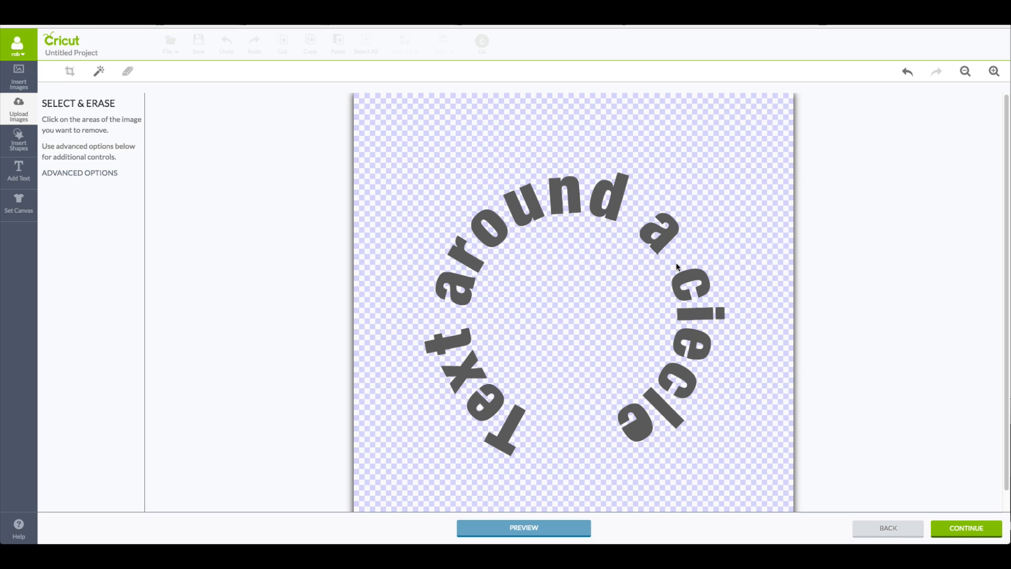
mouse_move(640, 430)
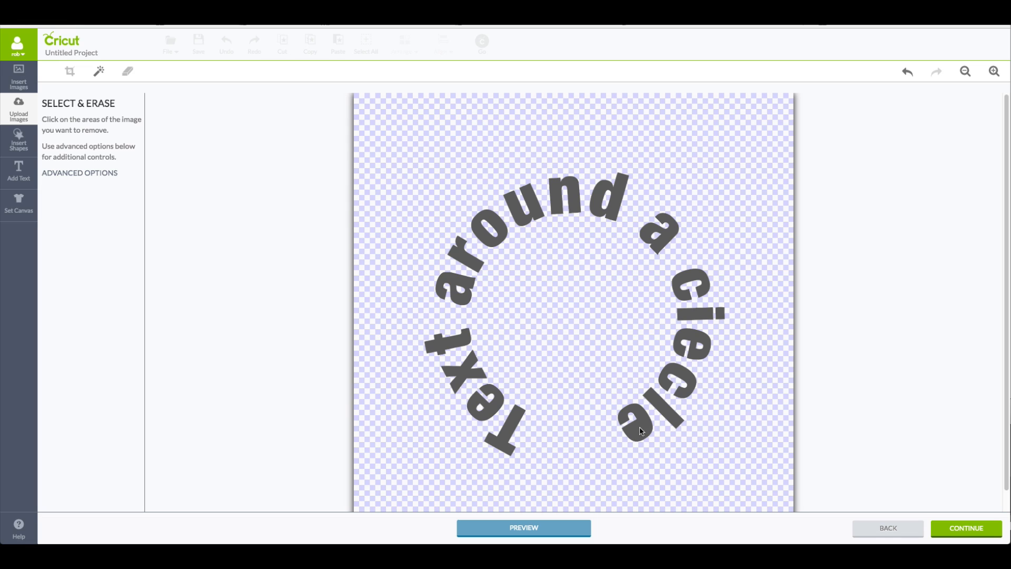
mouse_move(593, 439)
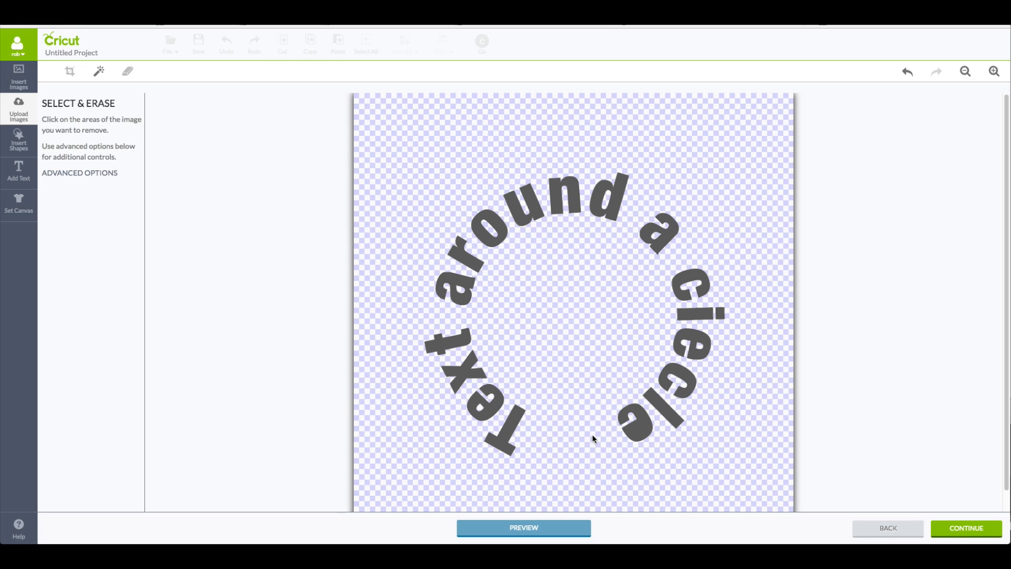
left_click(638, 428)
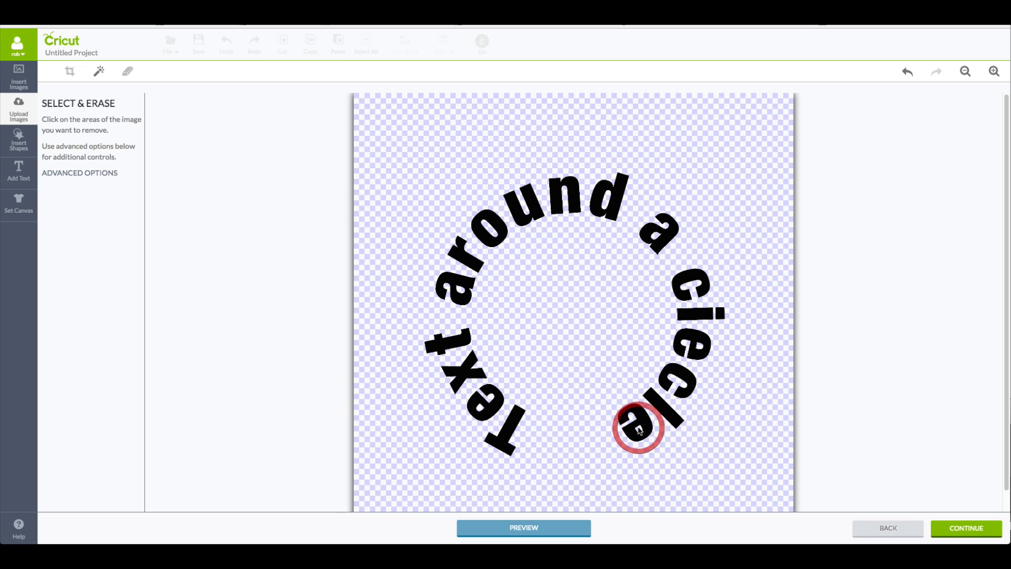
left_click(966, 527)
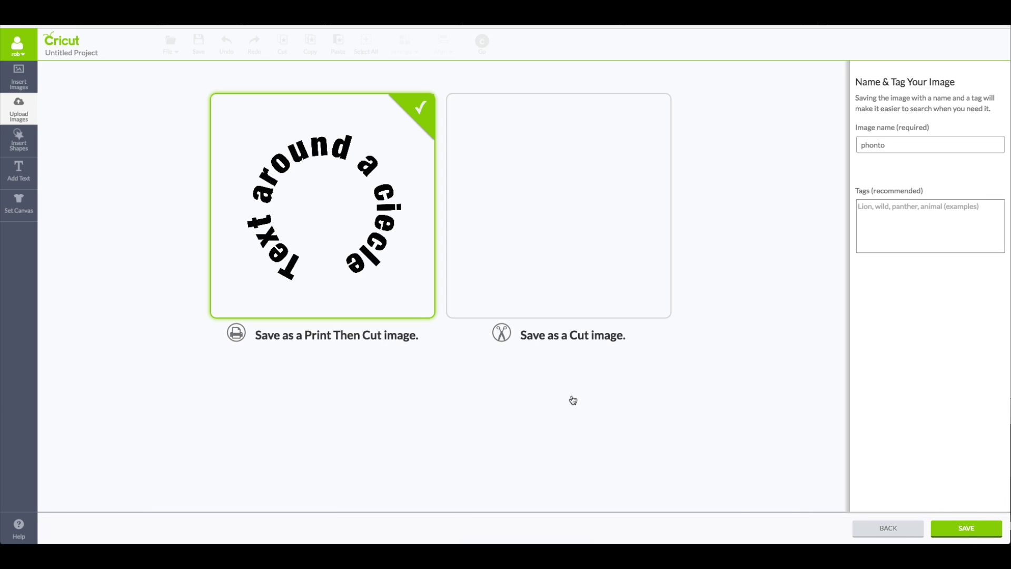
mouse_move(564, 266)
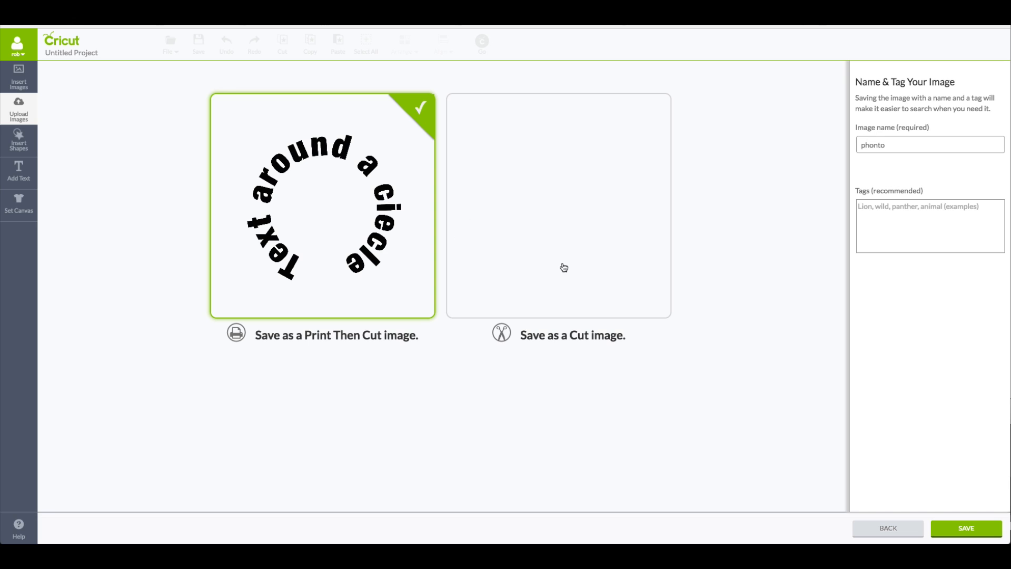
mouse_move(518, 270)
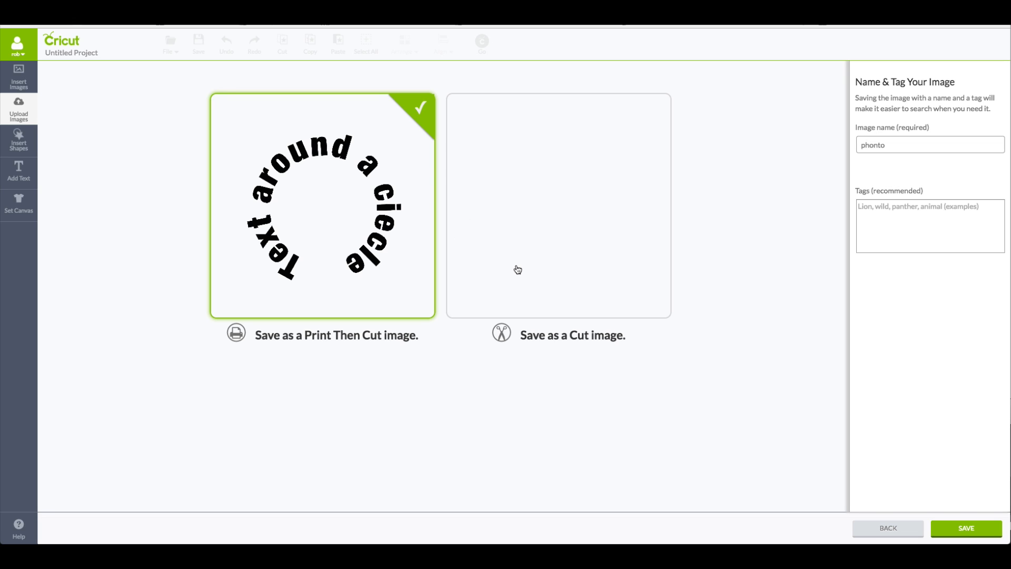
mouse_move(527, 143)
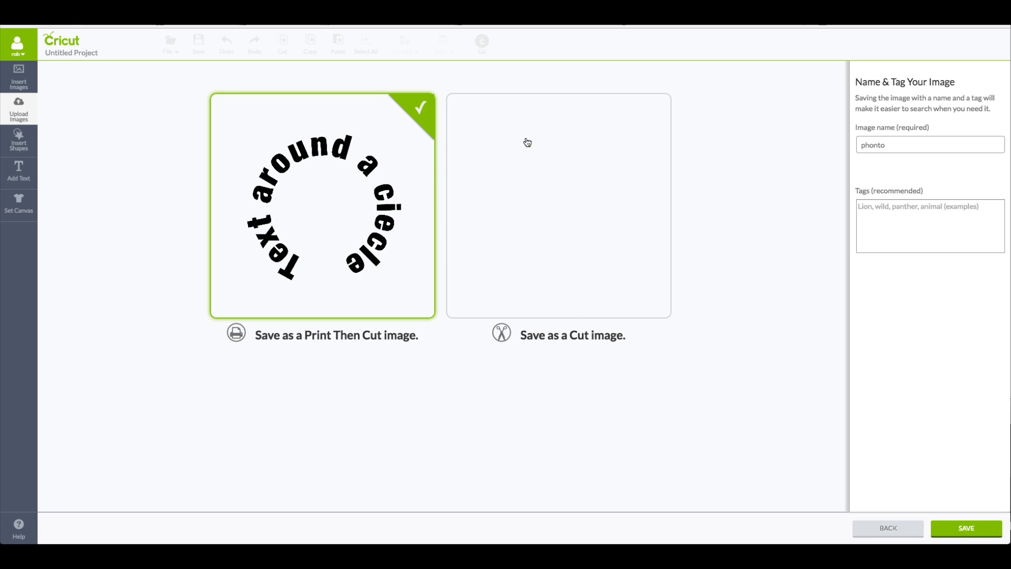
mouse_move(529, 266)
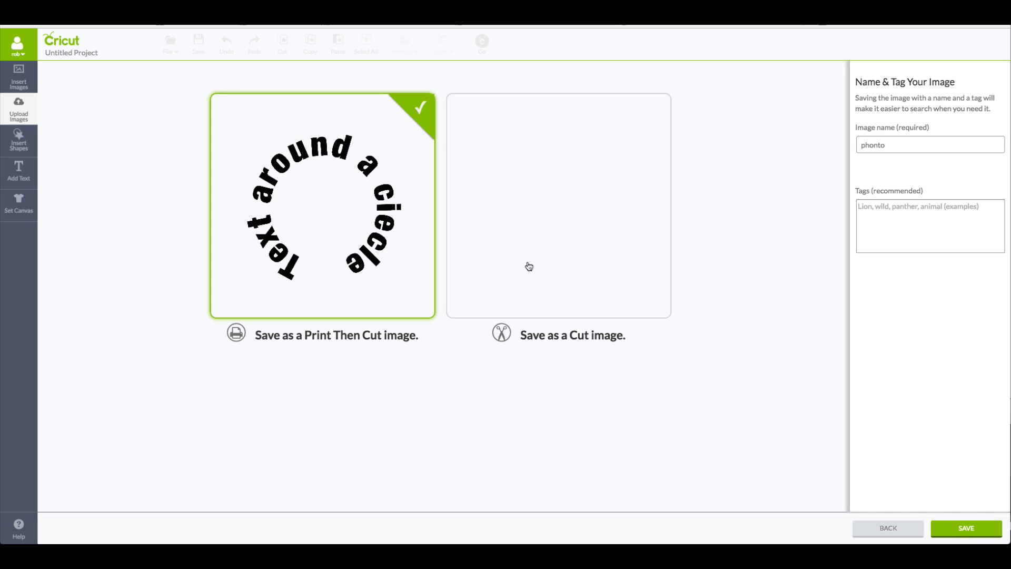
- Save the curved text as a Cut image named phonto to the library
left_click(588, 244)
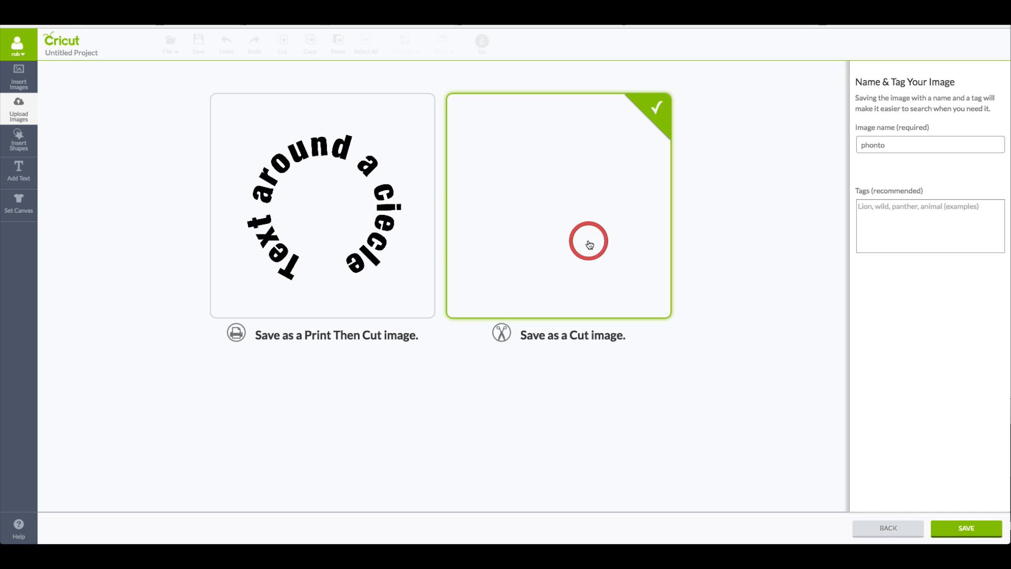
mouse_move(527, 198)
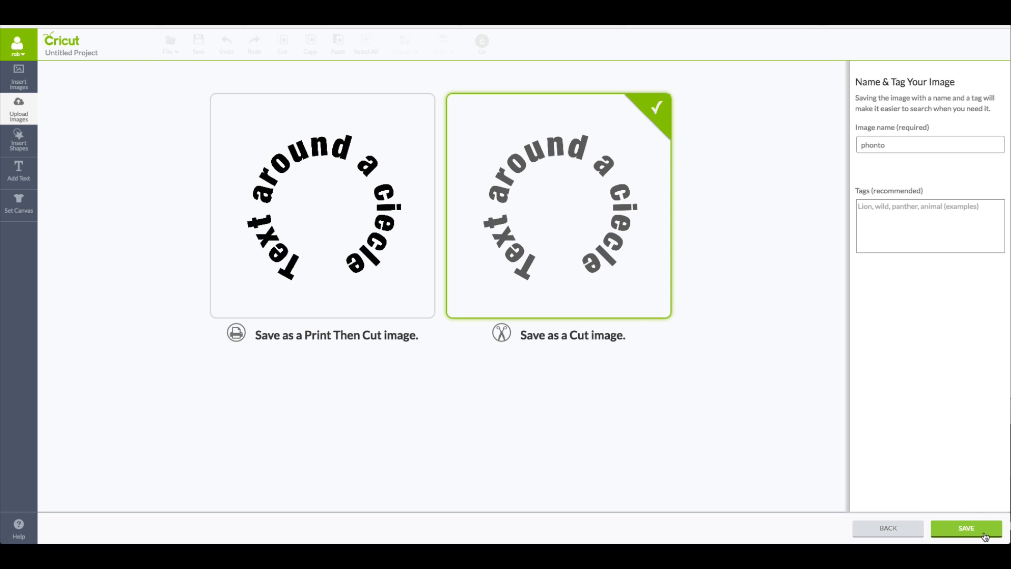
left_click(966, 528)
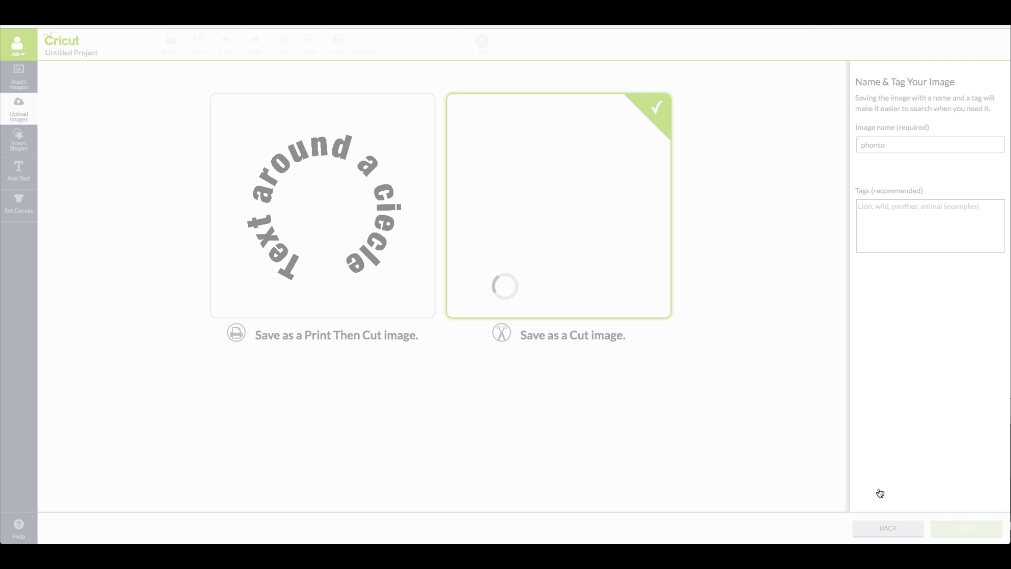
mouse_move(726, 438)
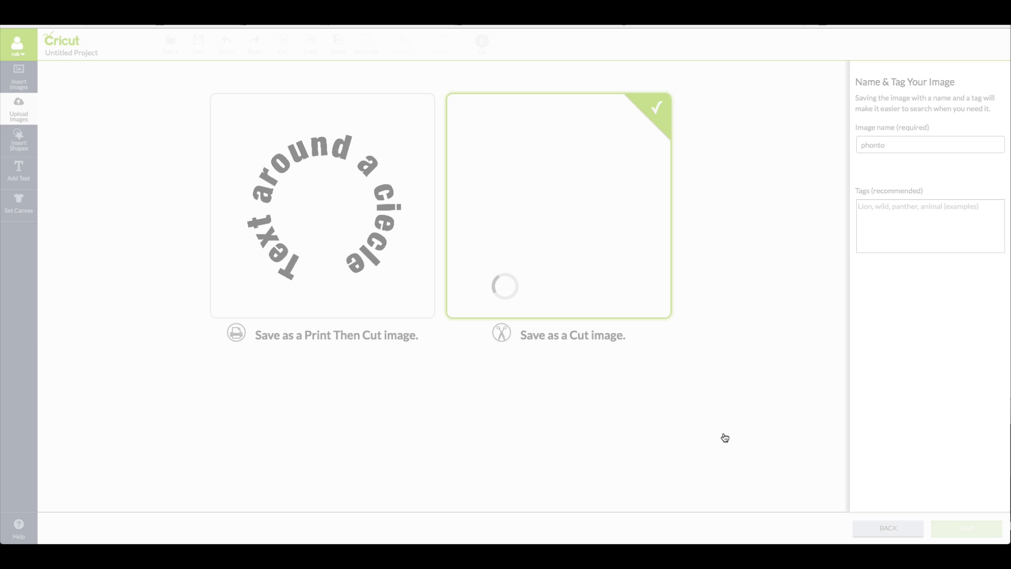
mouse_move(686, 386)
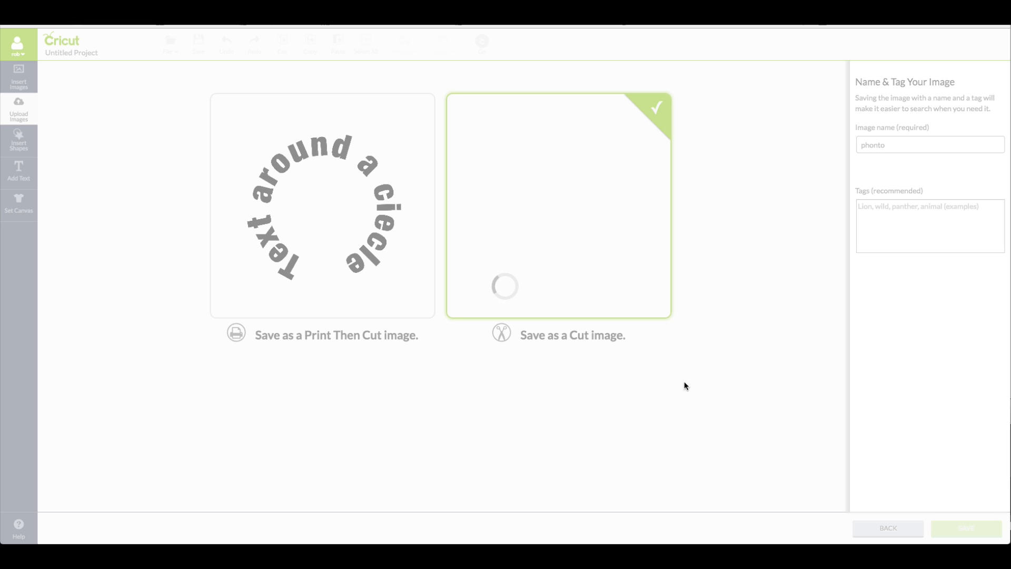
mouse_move(448, 267)
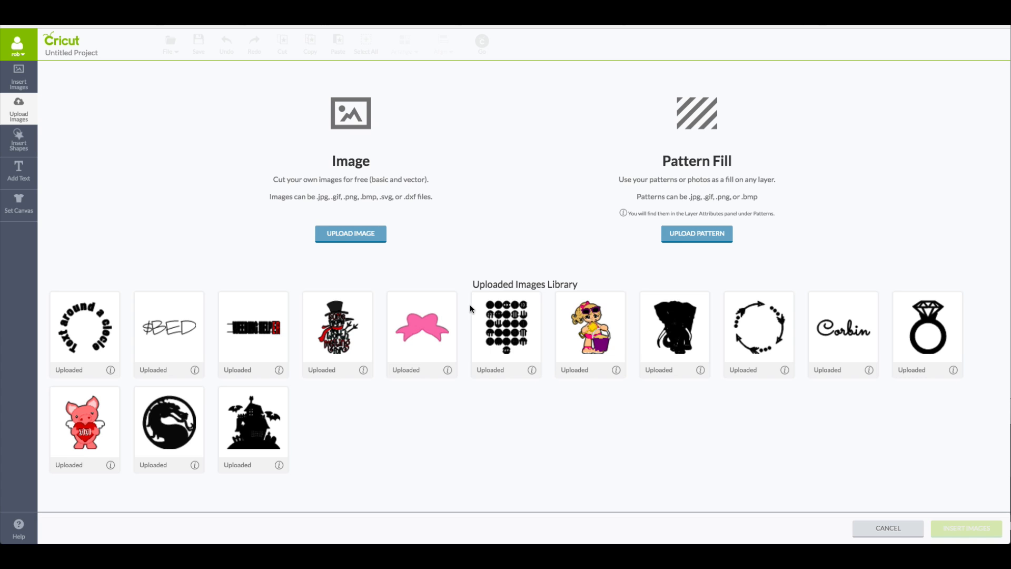
- Insert the saved 'Text around a circle' image from the library onto the canvas
left_click(84, 329)
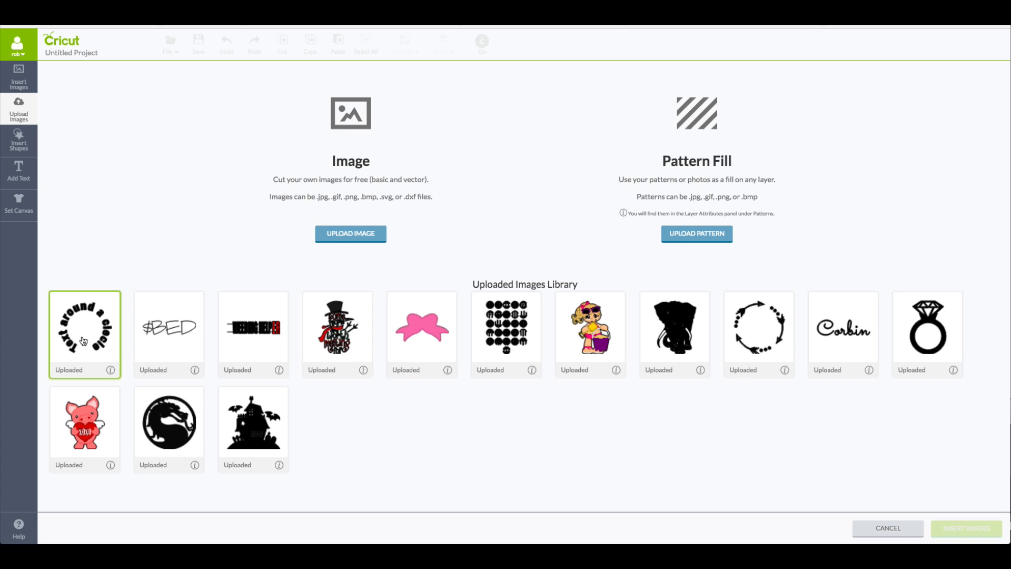
left_click(84, 329)
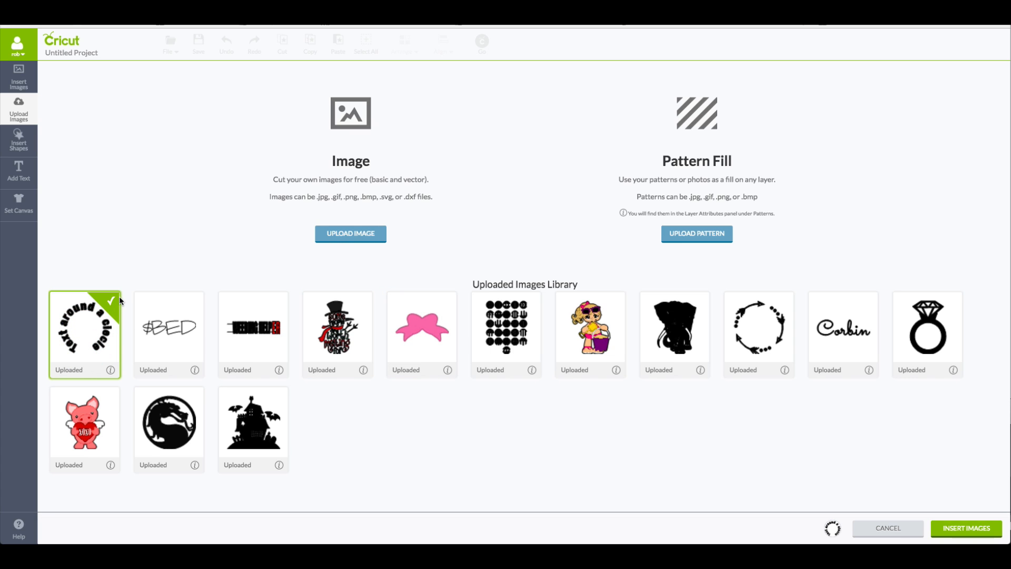
left_click(966, 528)
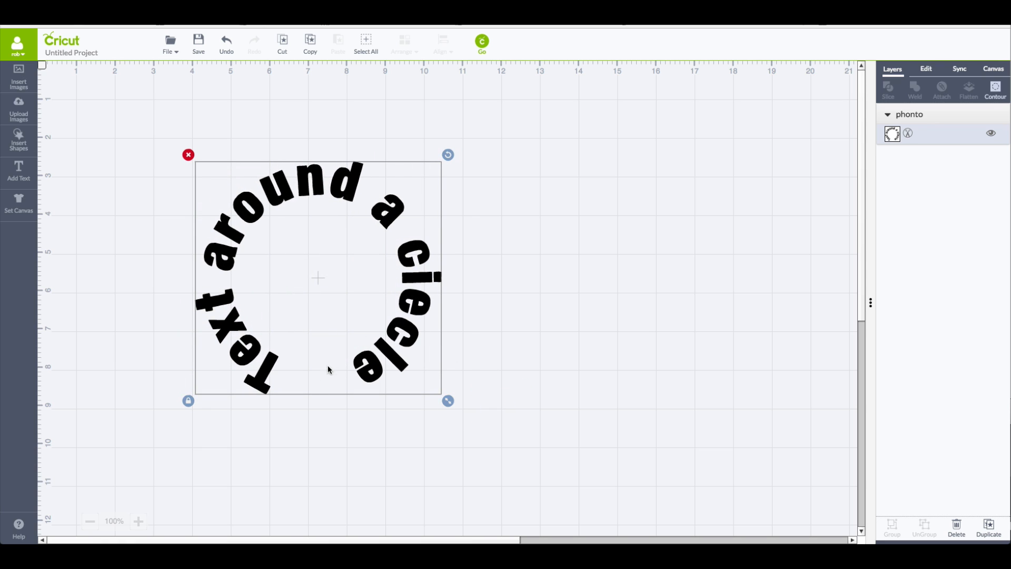
mouse_move(264, 361)
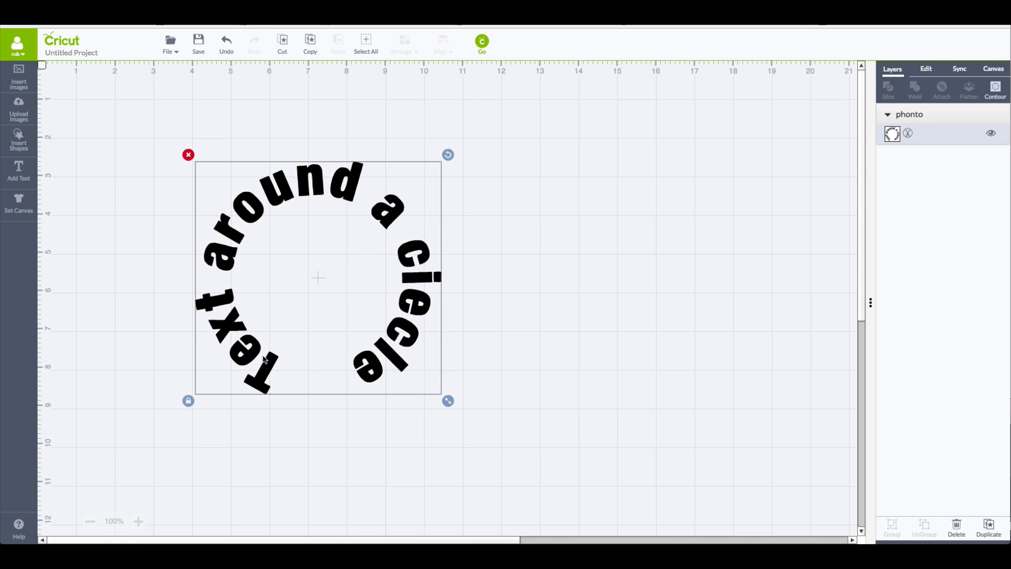
mouse_move(234, 228)
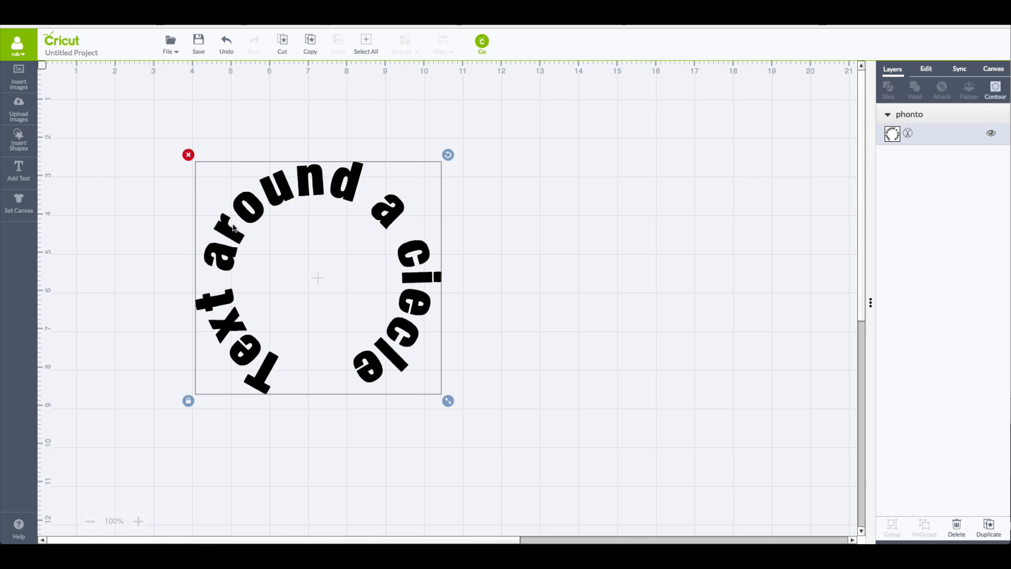
mouse_move(407, 239)
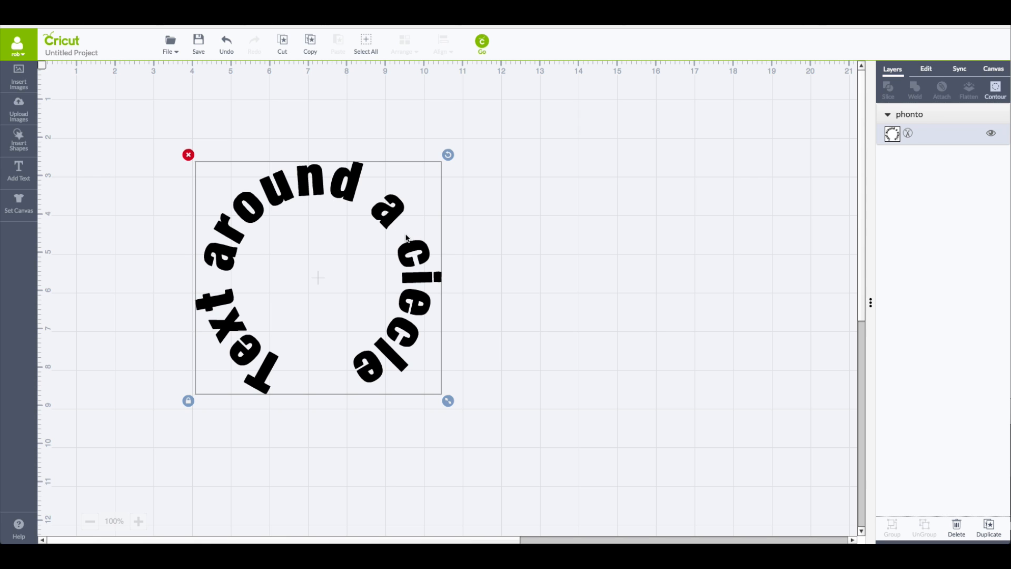
mouse_move(419, 392)
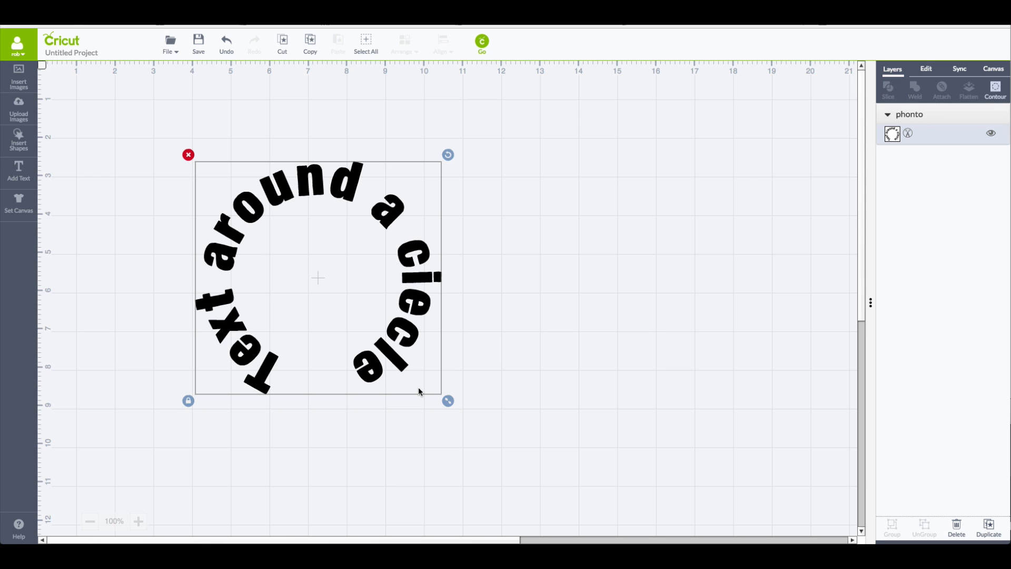
mouse_move(415, 317)
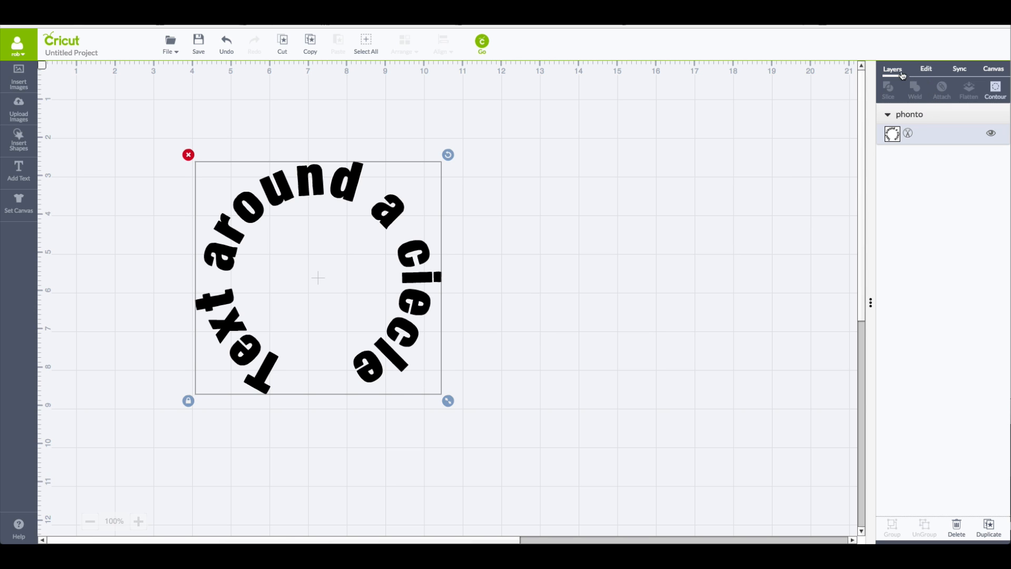
mouse_move(475, 228)
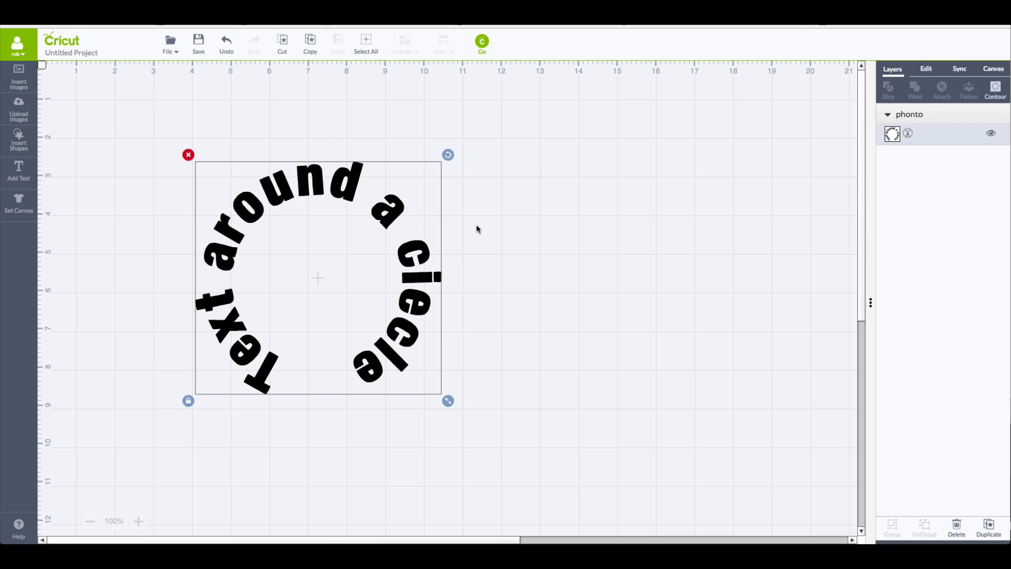
mouse_move(344, 366)
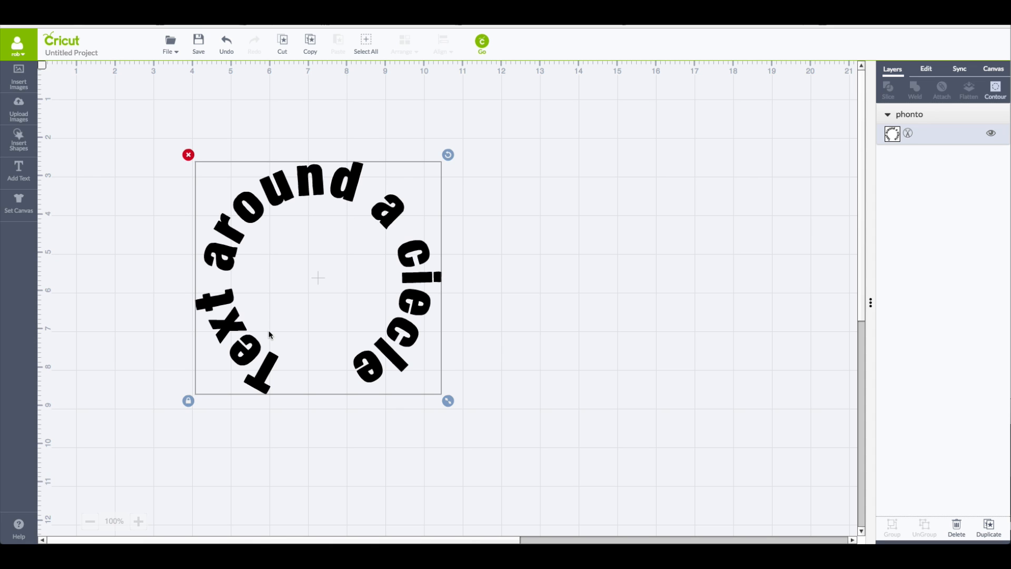
mouse_move(323, 355)
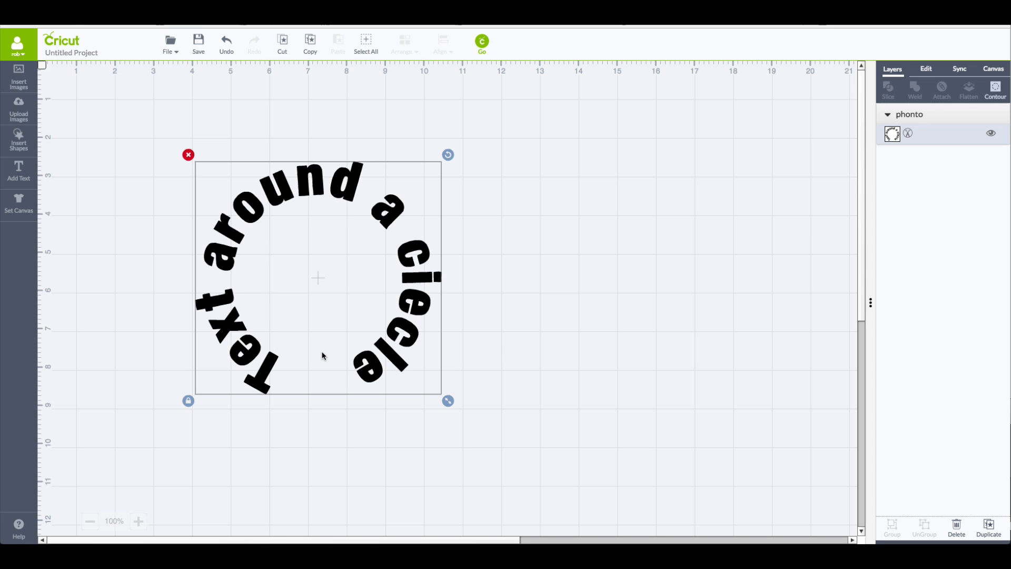
mouse_move(336, 354)
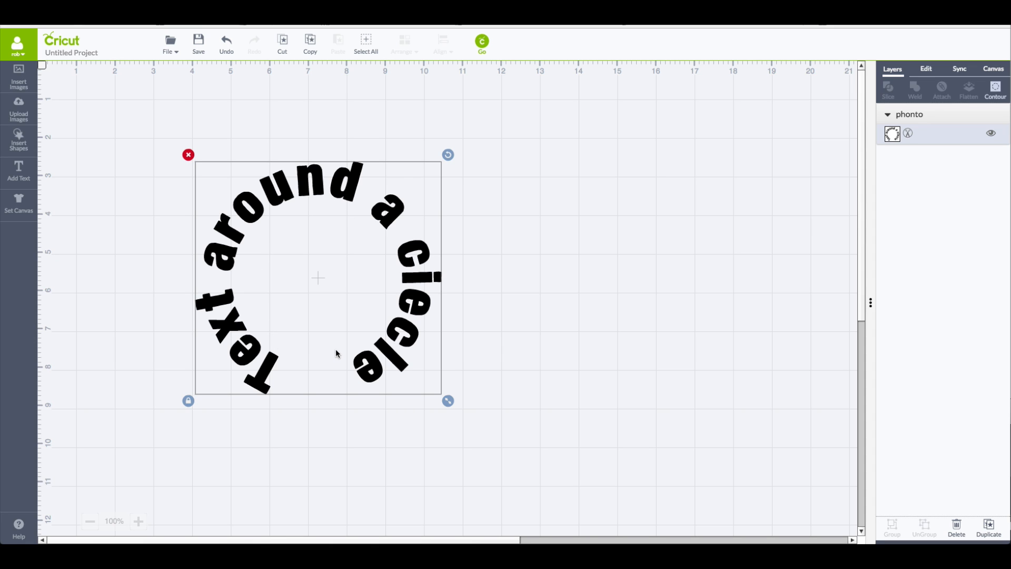
mouse_move(570, 341)
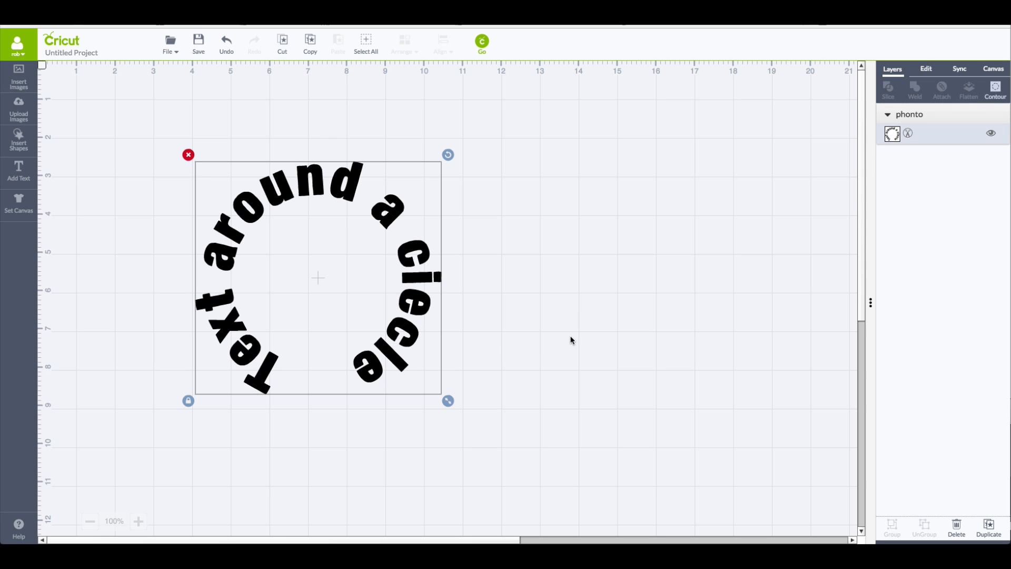